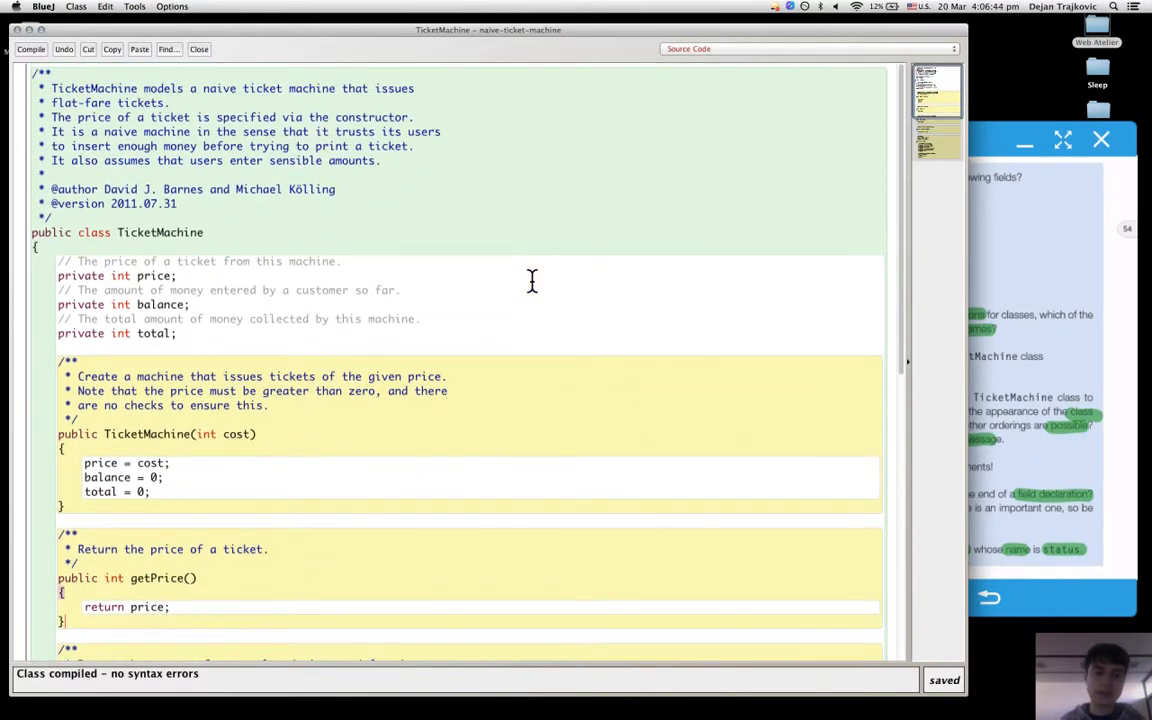
pyautogui.moveTo(48, 278)
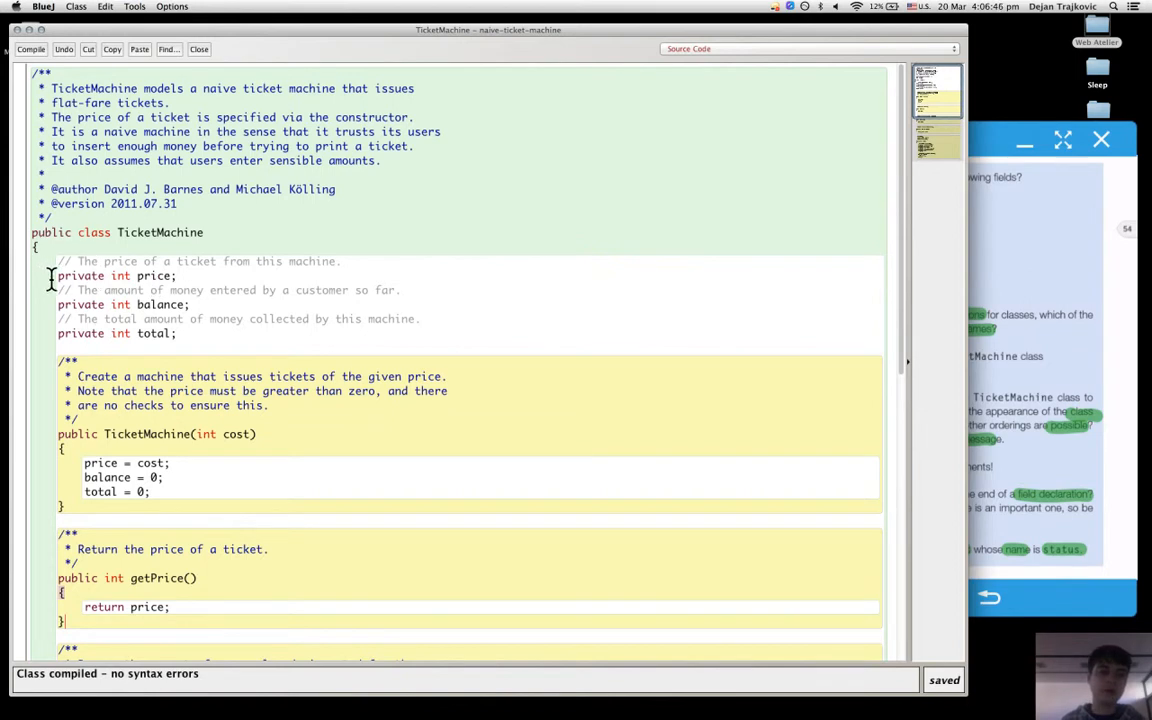
pyautogui.moveTo(201, 338)
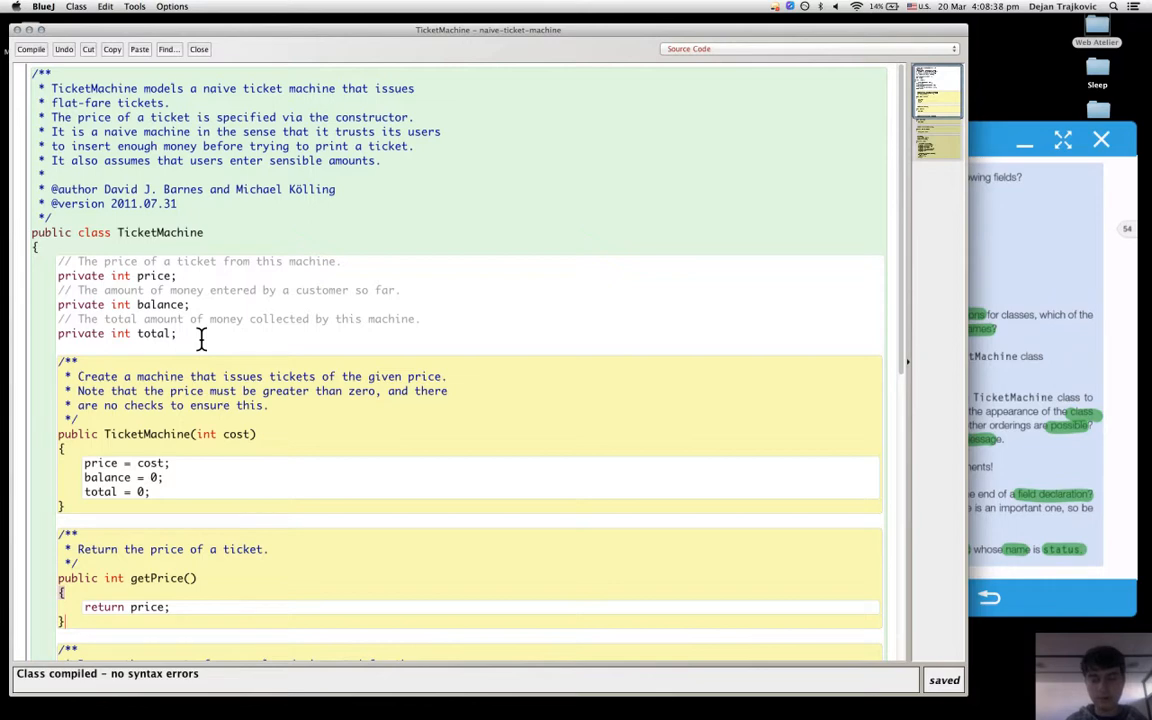
# Step: Scroll through the TicketMachine source, then close the source editor
pyautogui.scroll(-3)
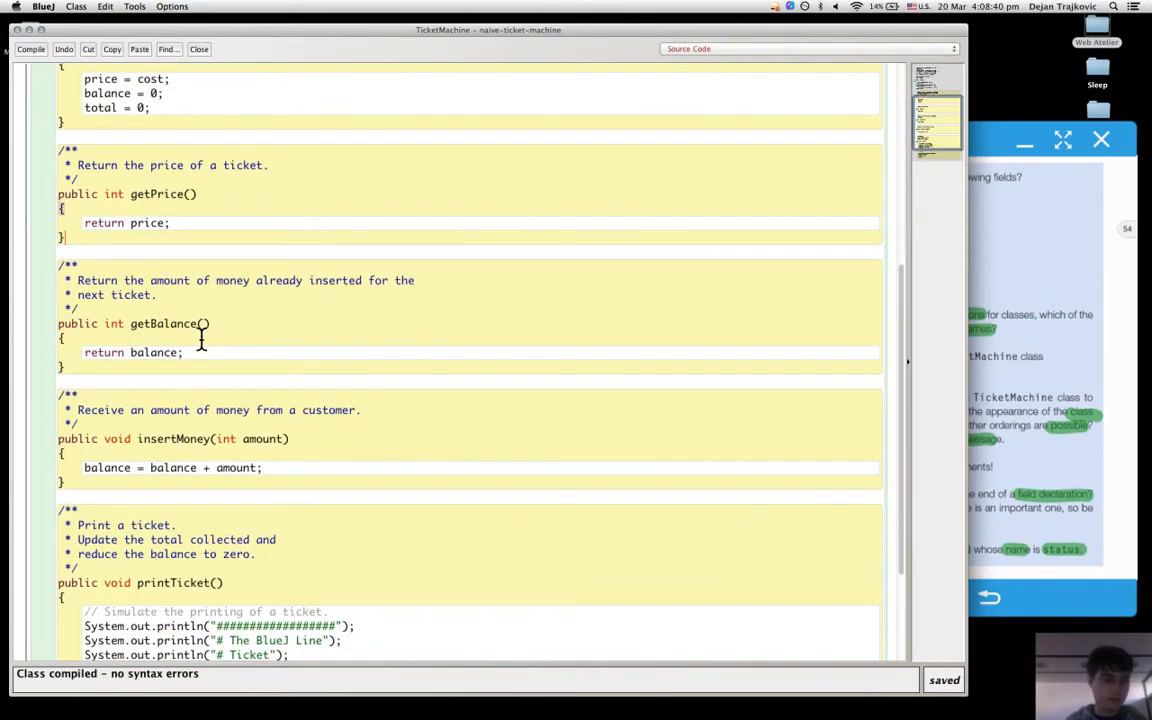
pyautogui.scroll(-3)
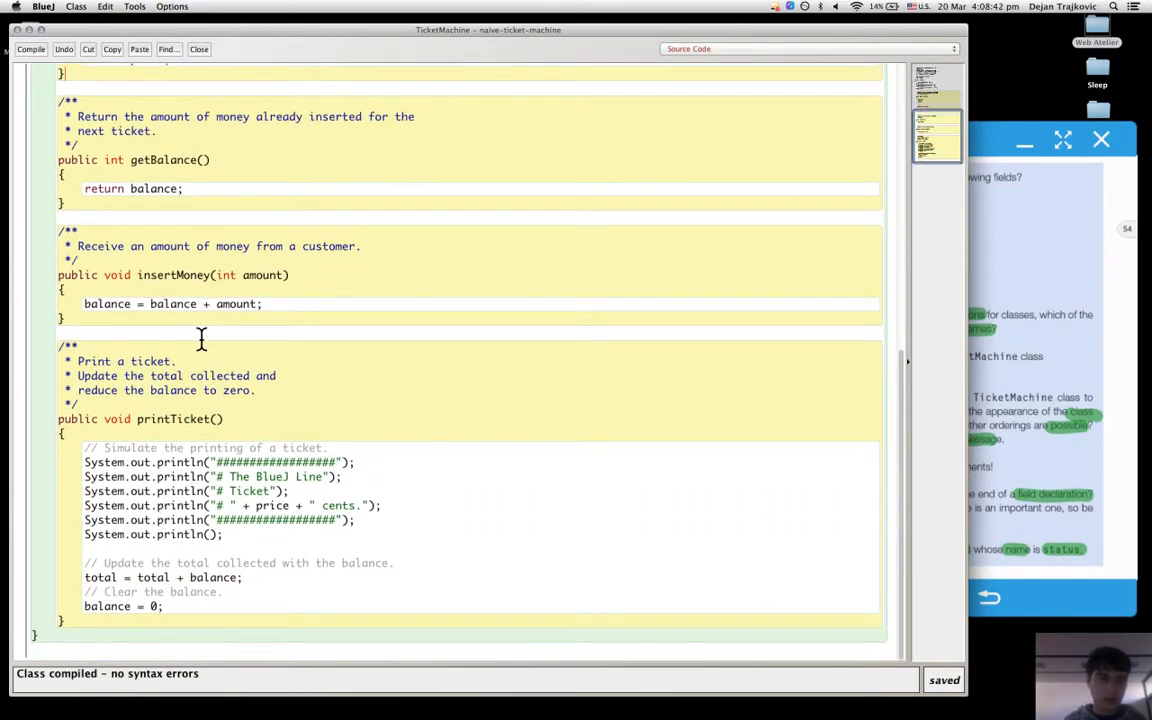
pyautogui.scroll(3)
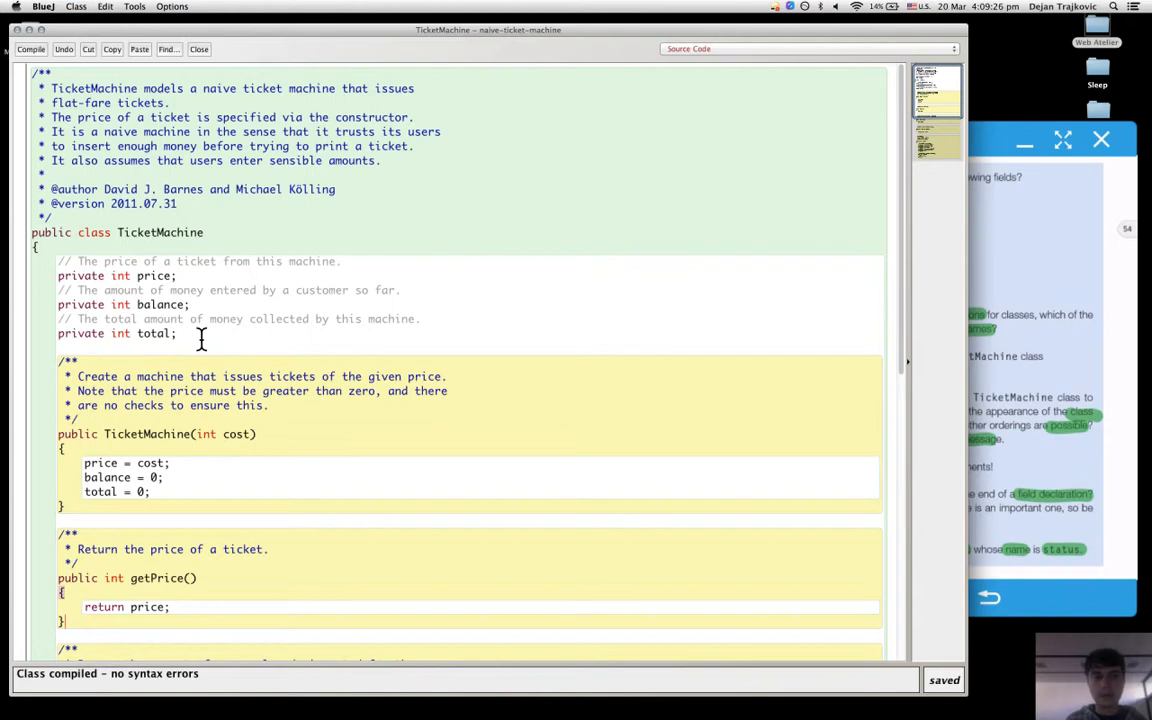
pyautogui.click(199, 49)
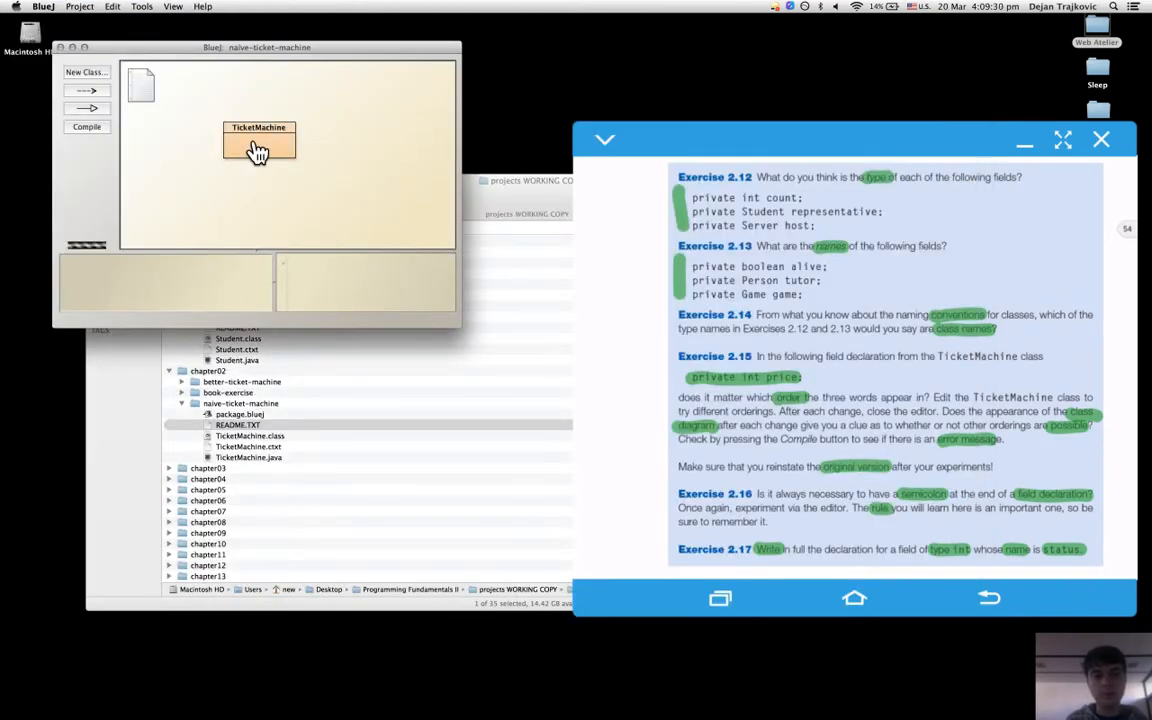
# Step: Inspect the TicketMachine class, confirm it has no static fields, and close the inspector
pyautogui.rightClick(258, 143)
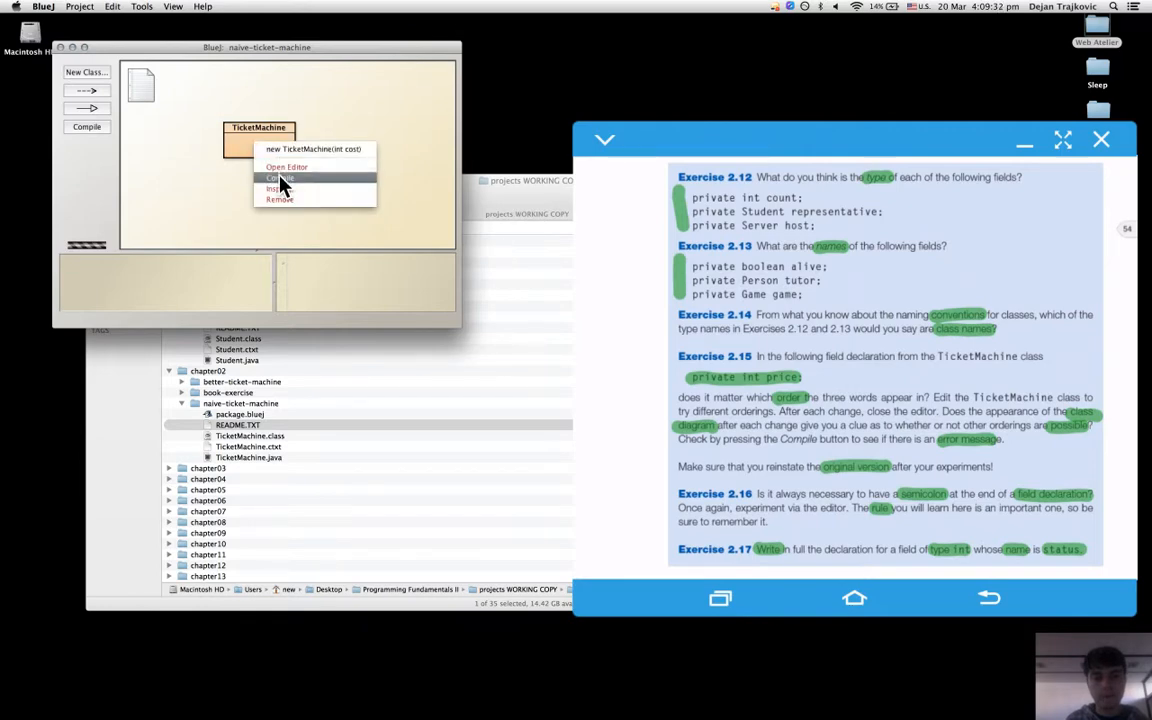
pyautogui.click(274, 188)
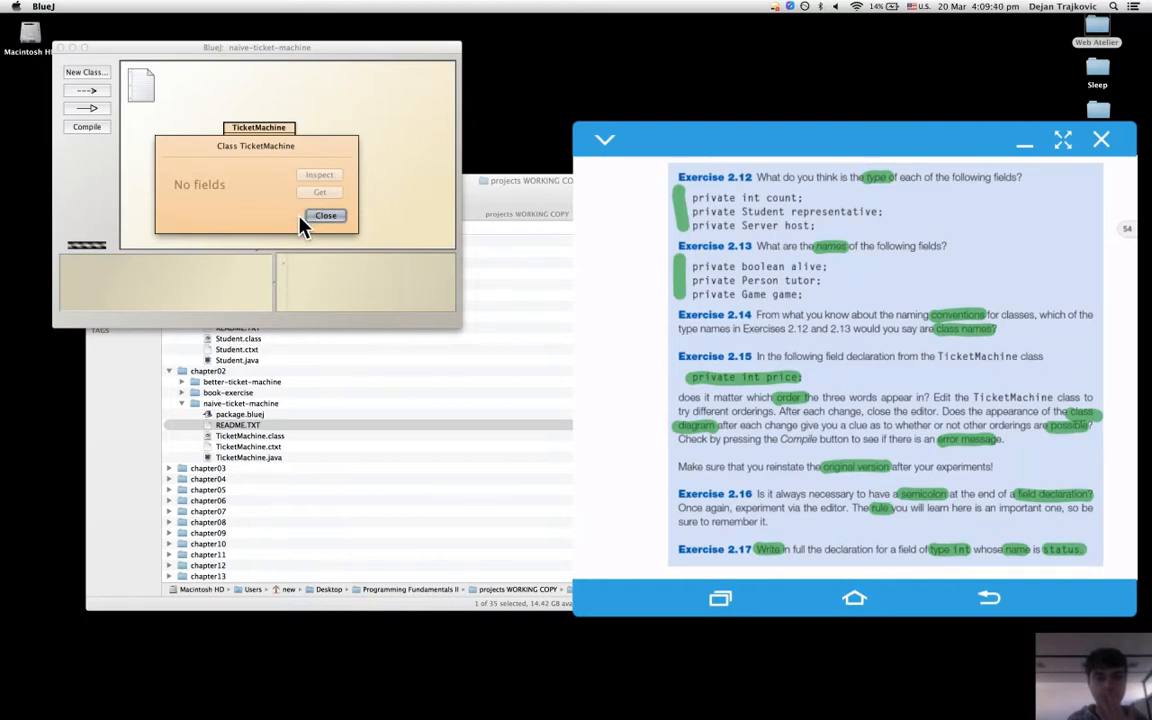
pyautogui.click(326, 215)
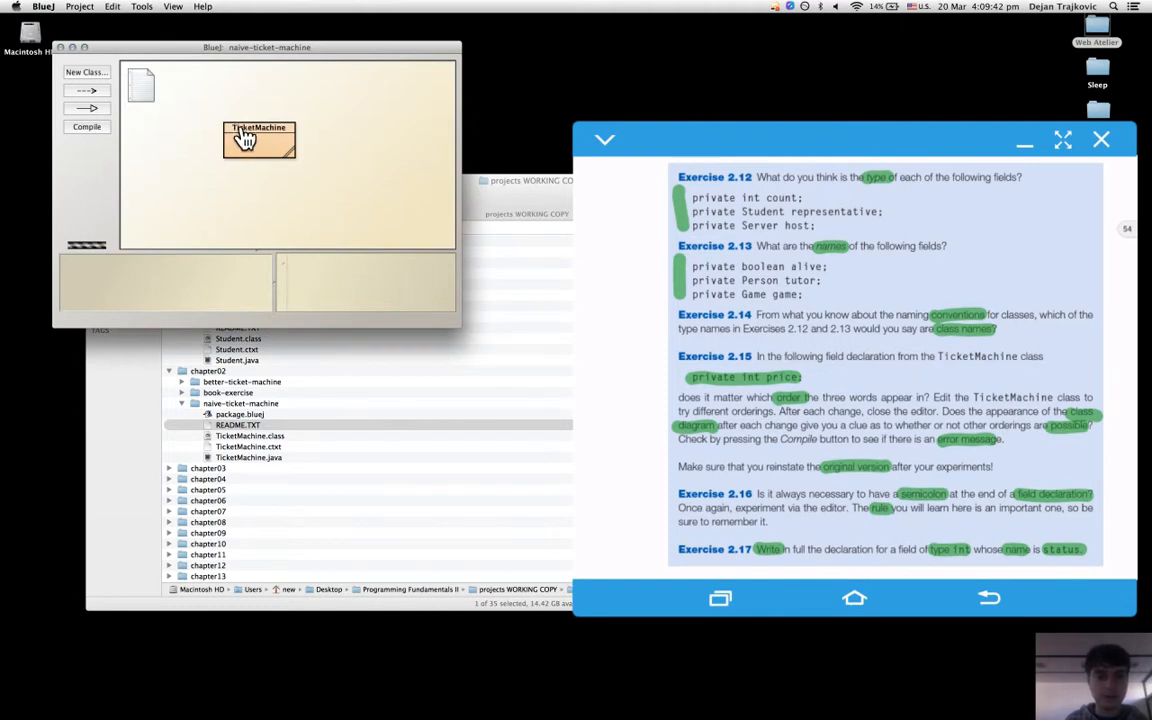
# Step: Call new TicketMachine(int cost) with cost 500, creating object ticketMa1
pyautogui.rightClick(258, 138)
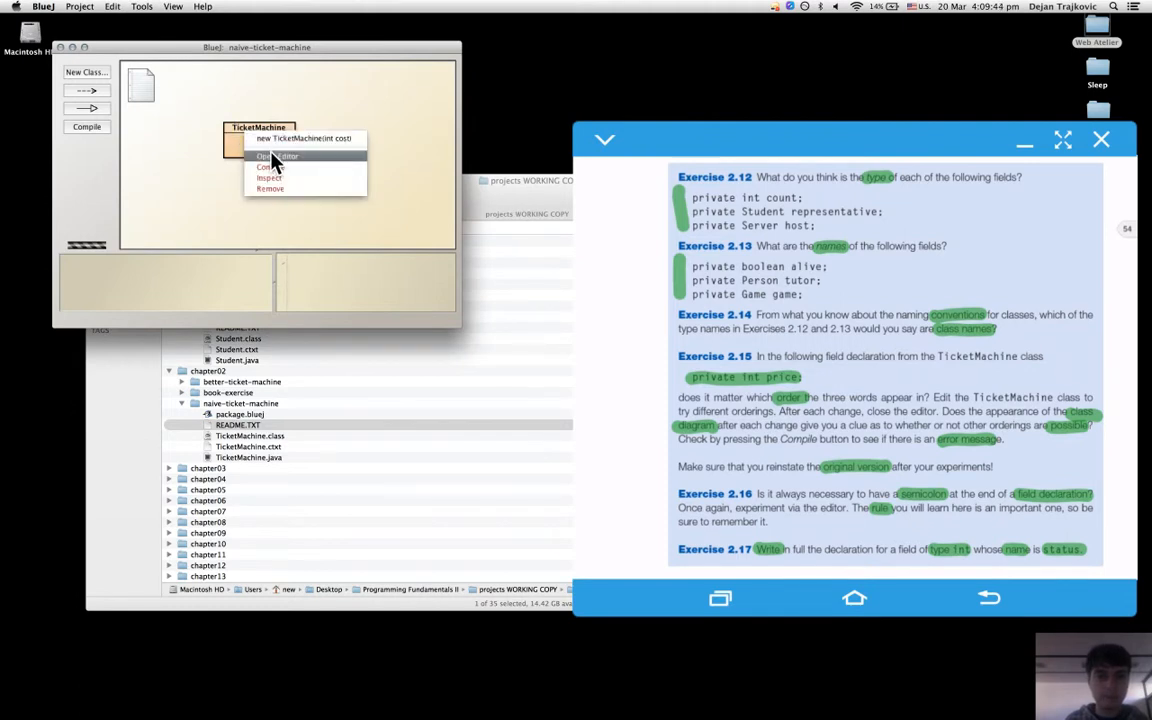
pyautogui.click(303, 138)
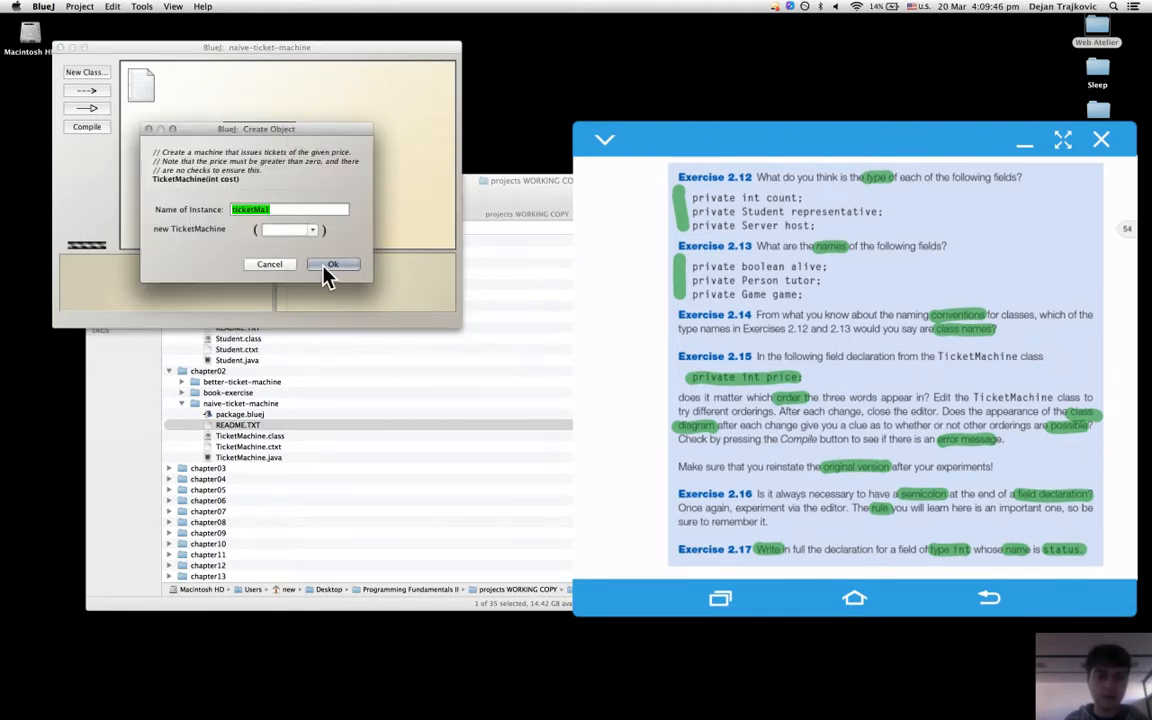
pyautogui.click(333, 264)
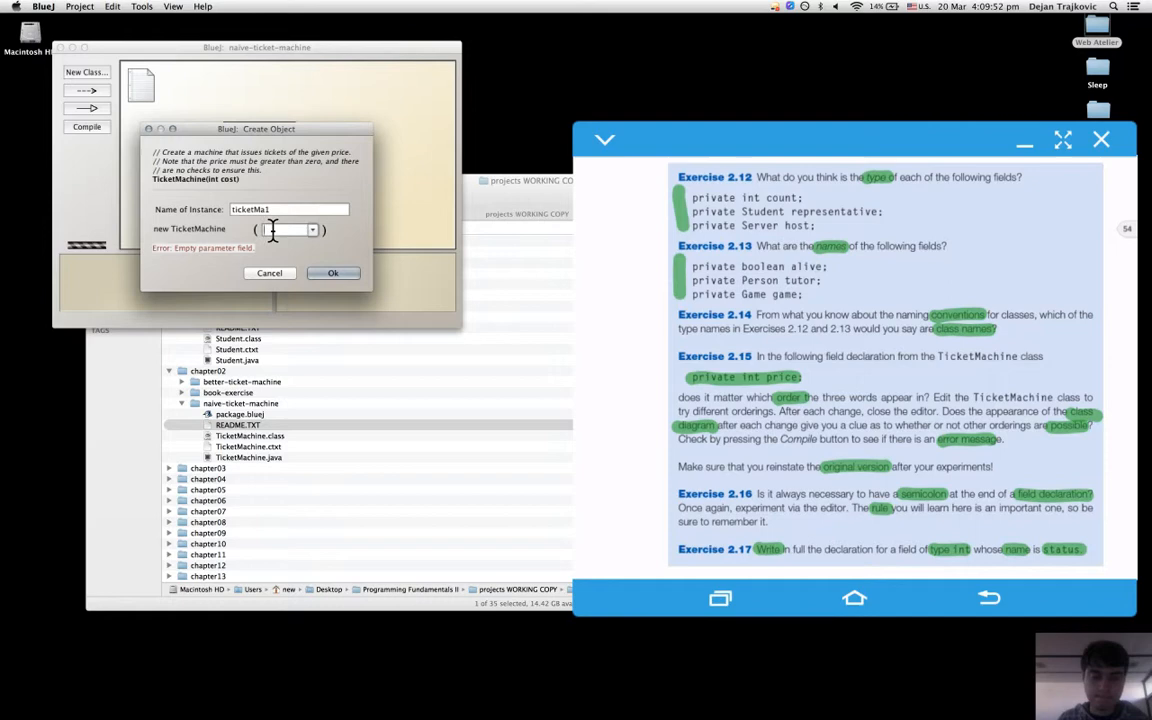
pyautogui.write('500')
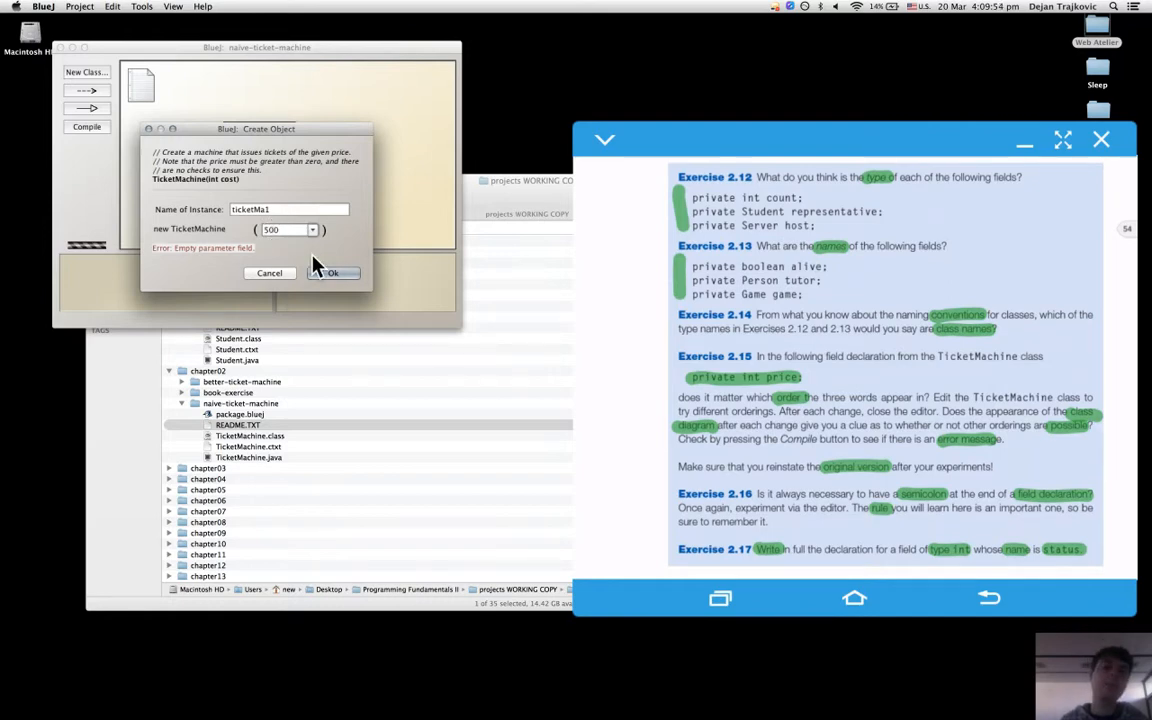
pyautogui.click(333, 273)
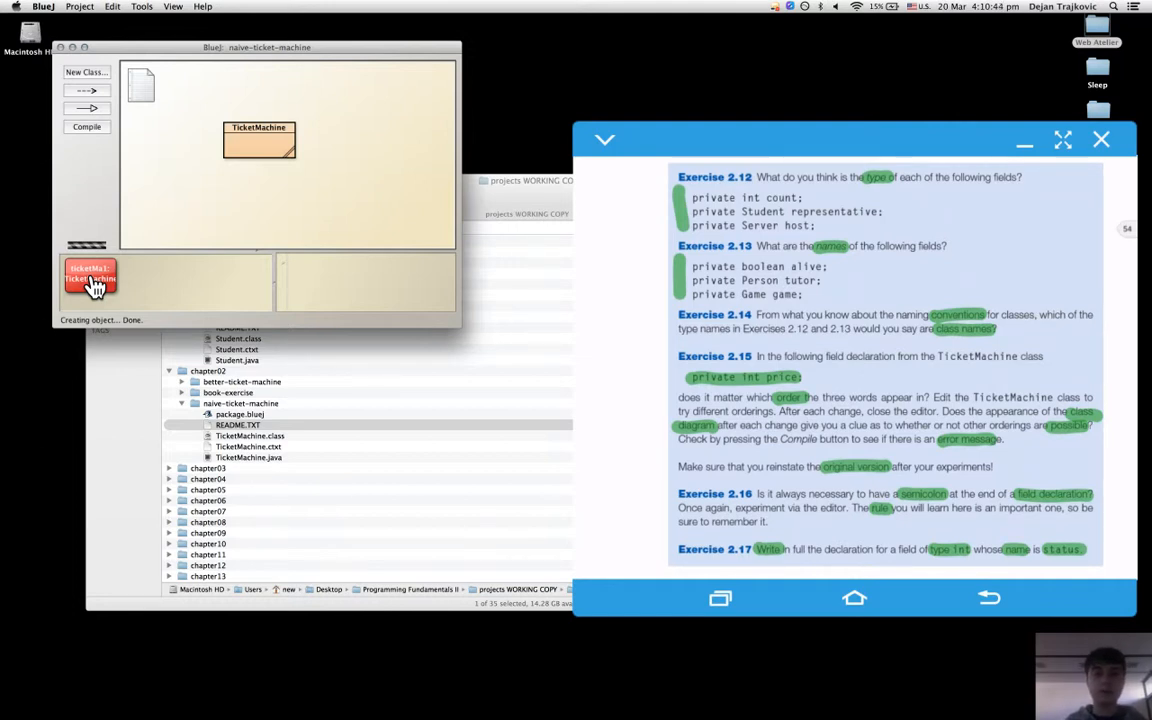
pyautogui.rightClick(90, 278)
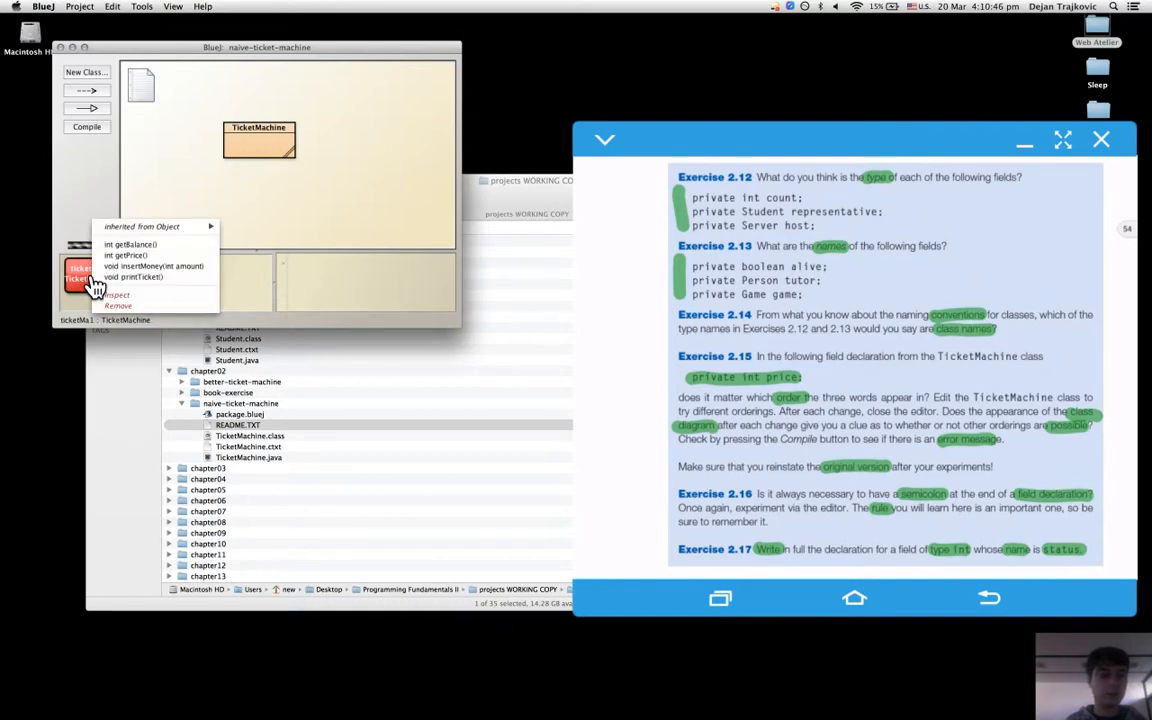
pyautogui.click(117, 295)
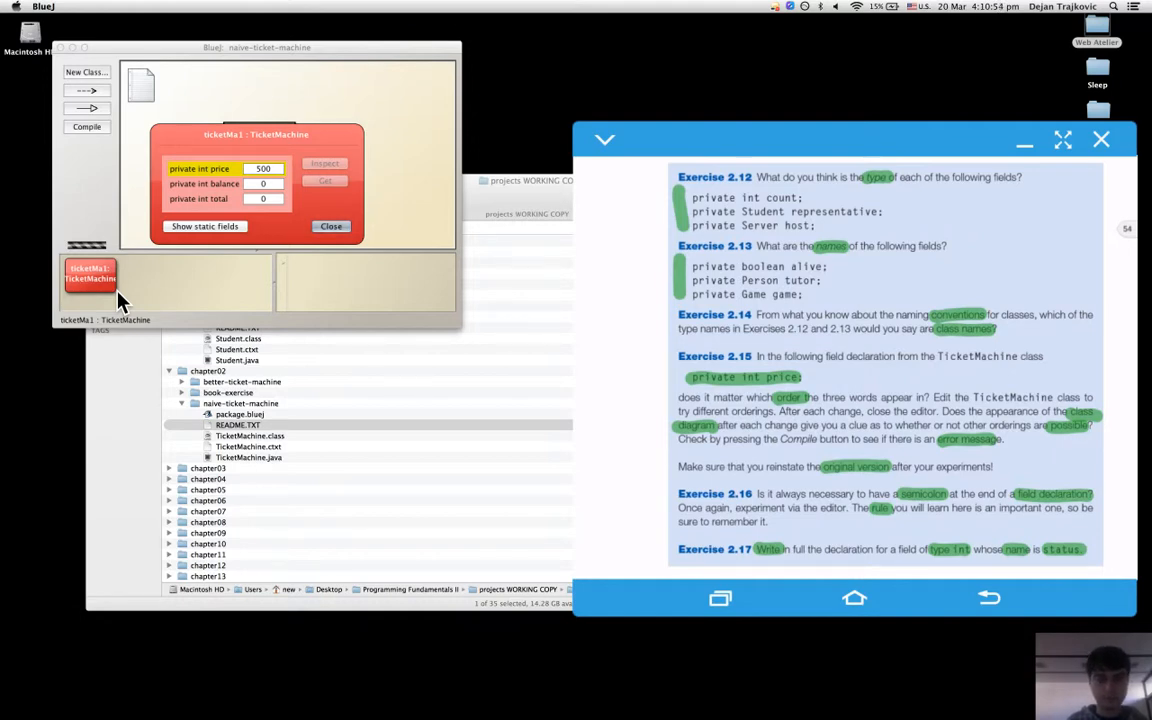
pyautogui.moveTo(210, 245)
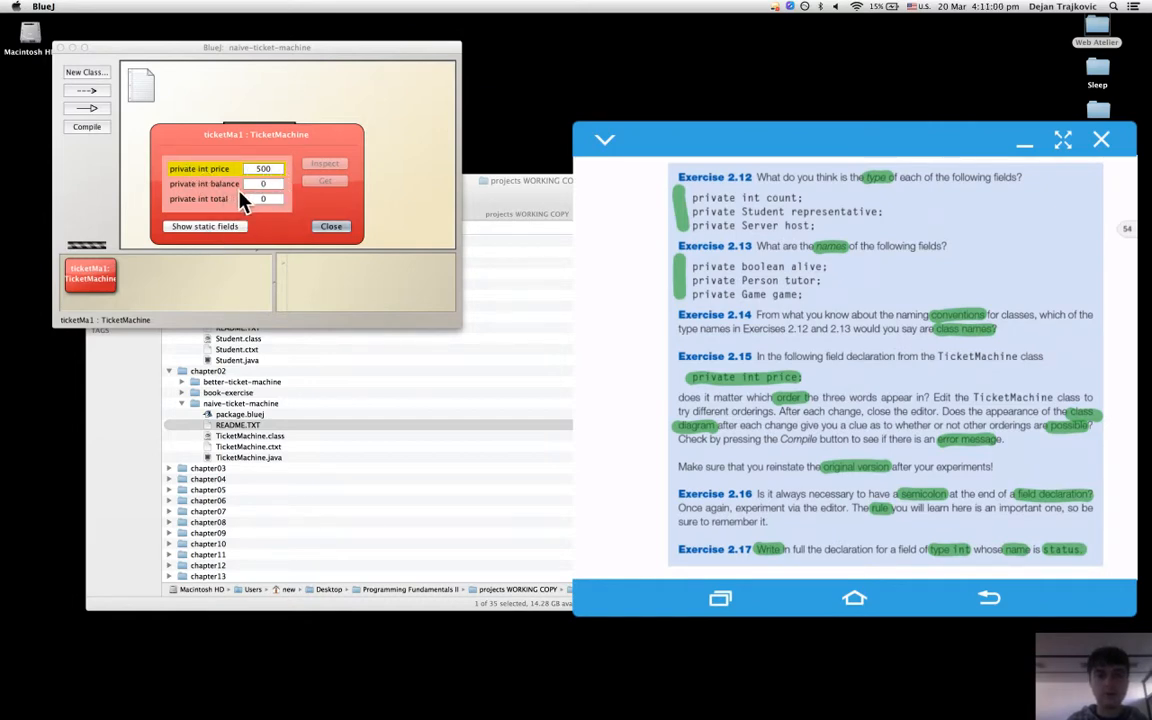
pyautogui.moveTo(305, 230)
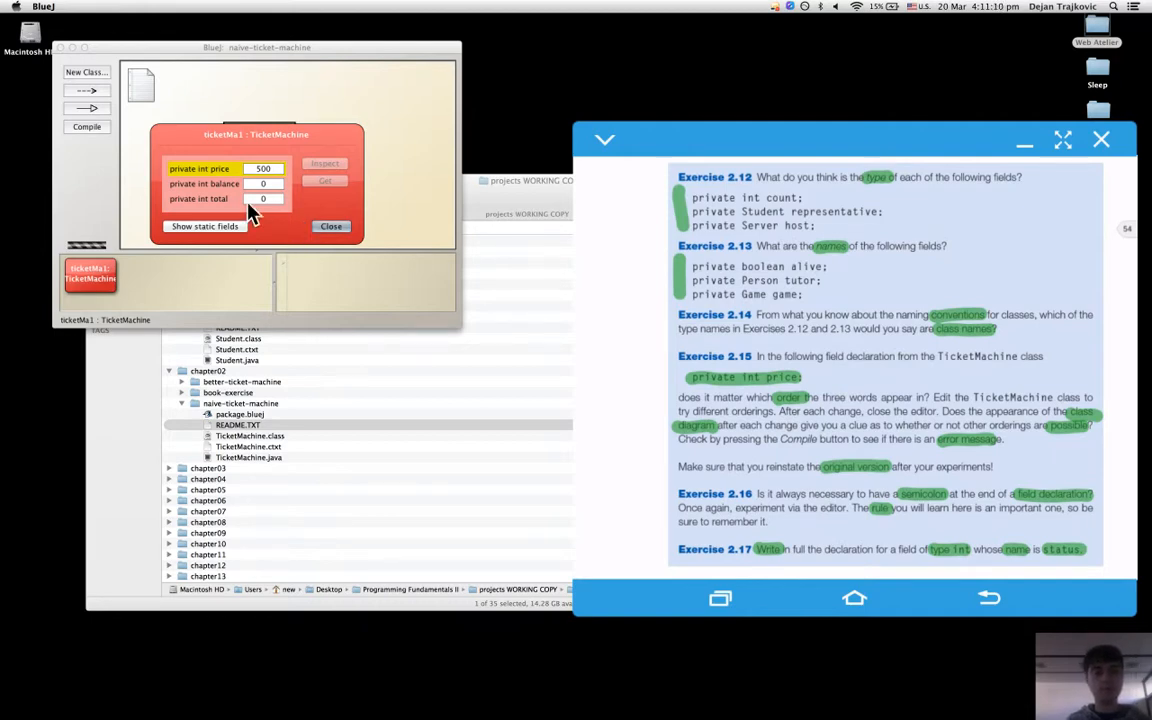
pyautogui.moveTo(175, 182)
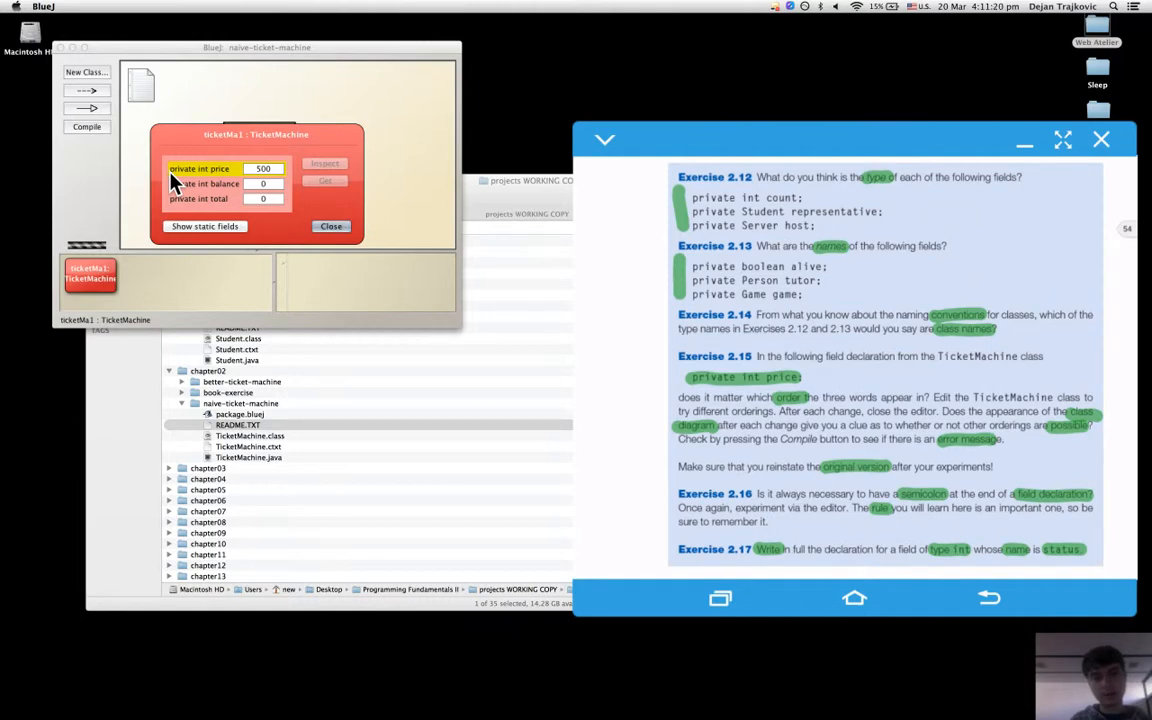
pyautogui.click(331, 226)
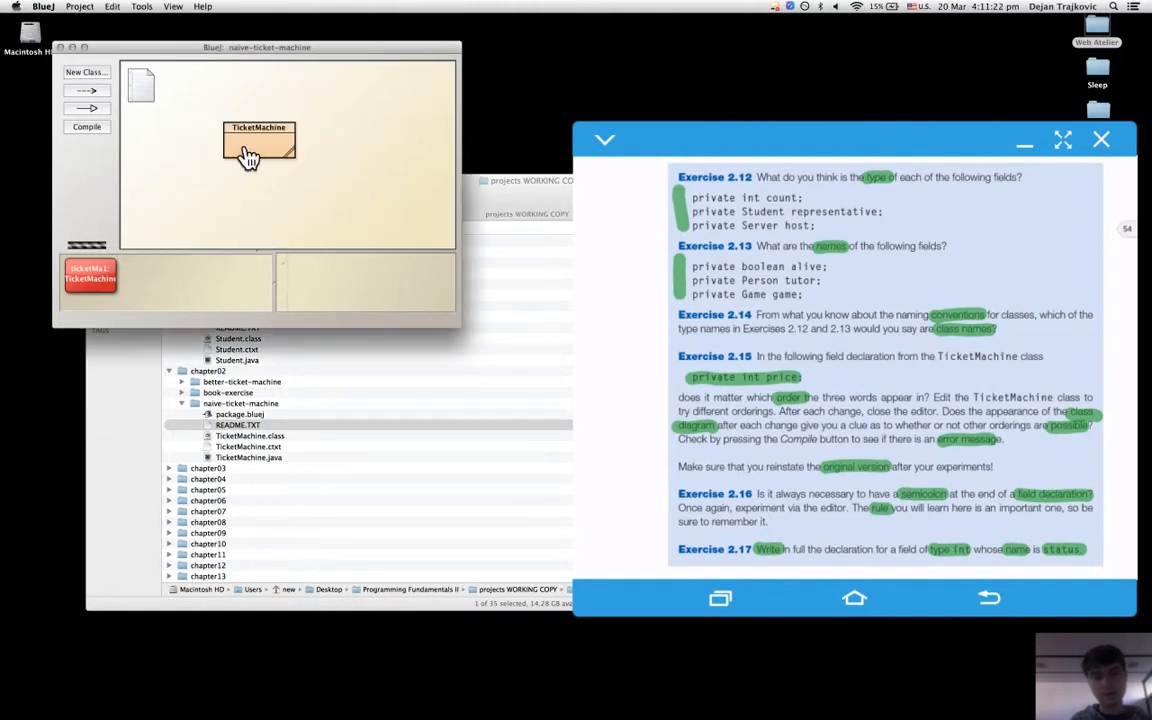
pyautogui.doubleClick(258, 145)
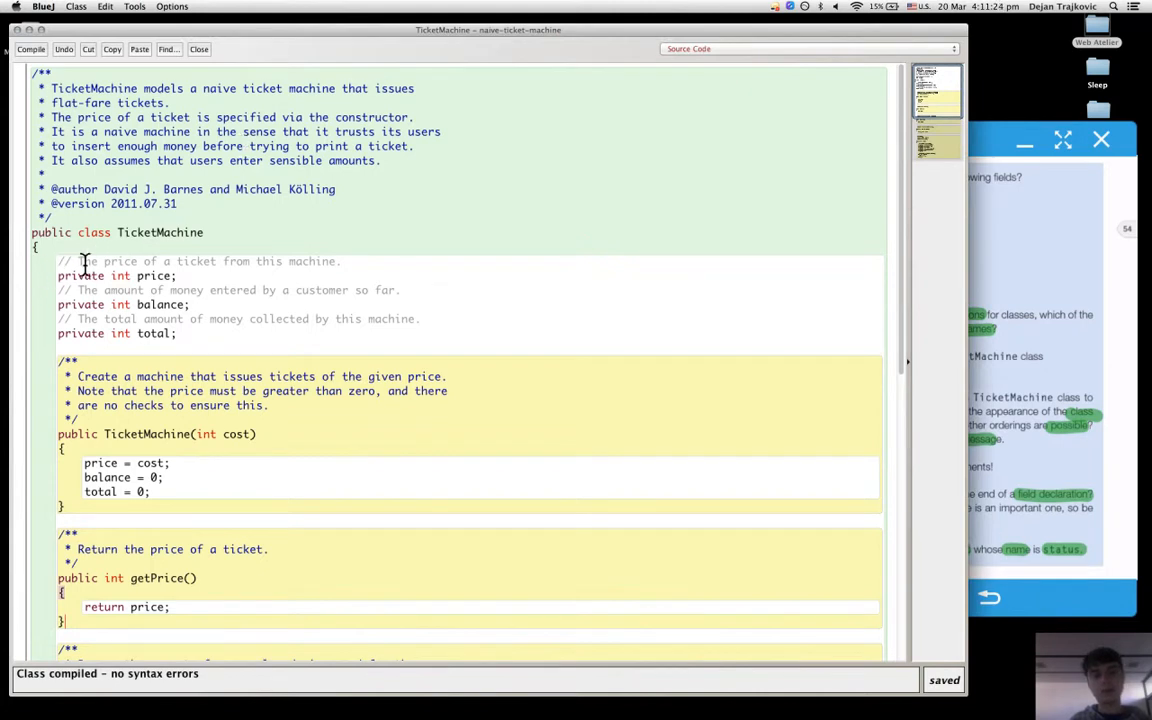
pyautogui.moveTo(185, 275)
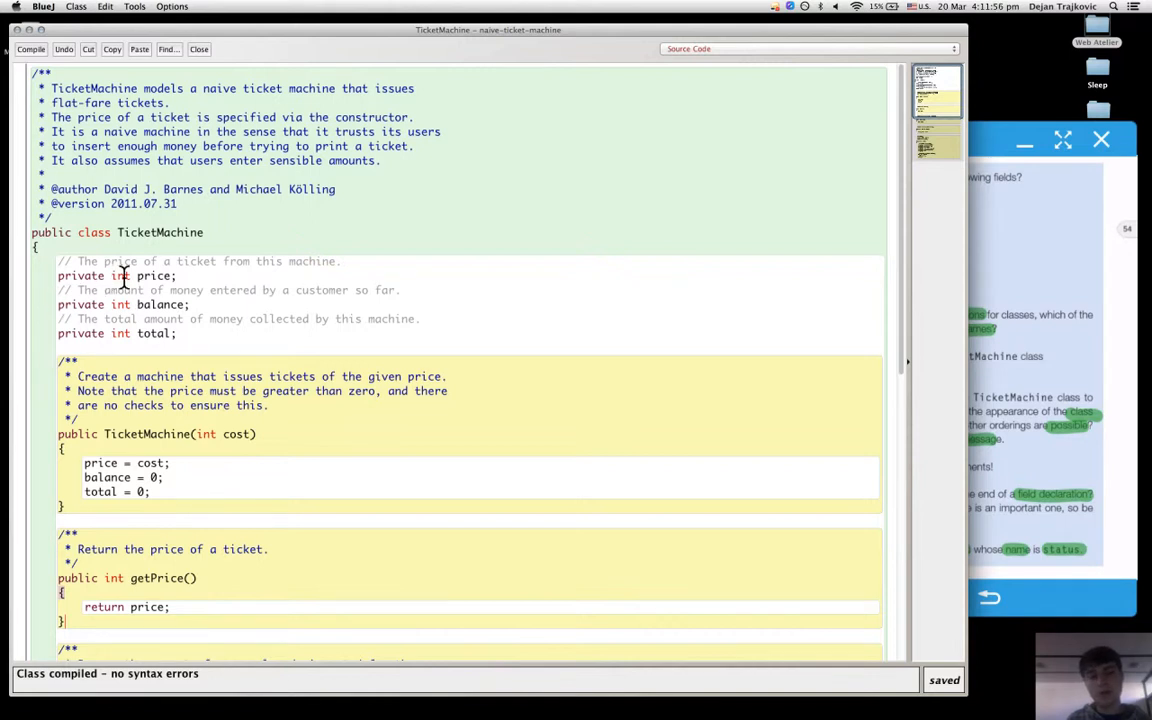
pyautogui.moveTo(135, 278)
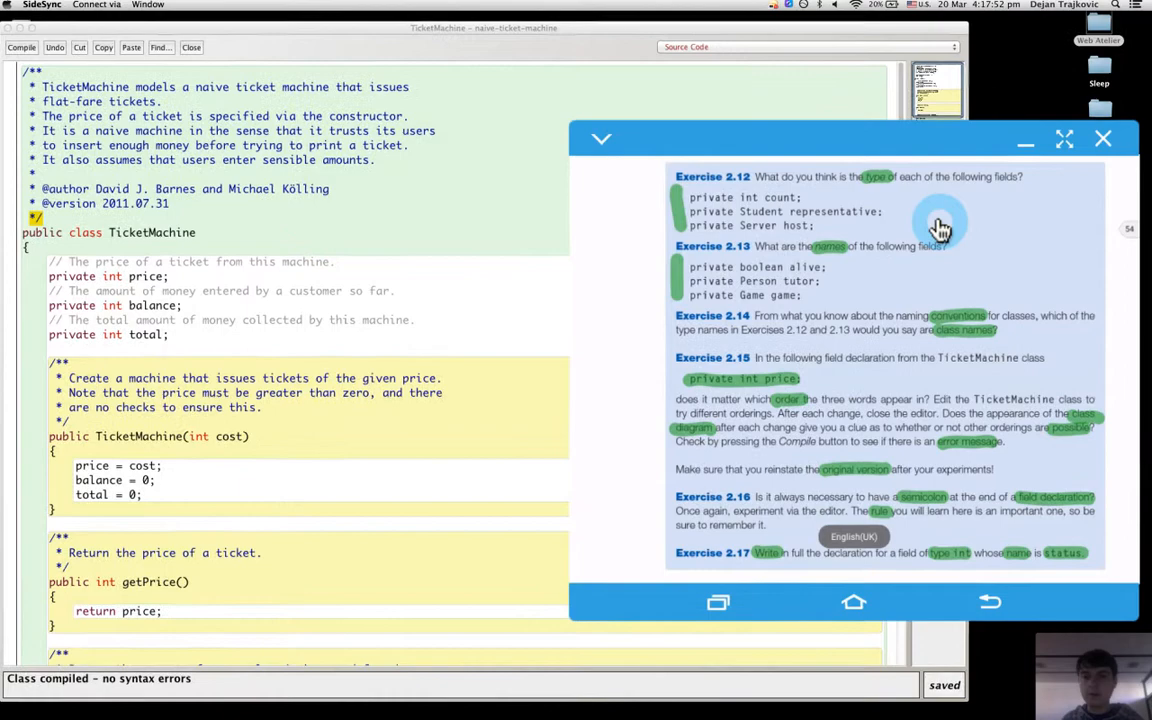
# Step: Read Exercise 2.15 in the SideSync mirror and switch the reader to Comment mode
pyautogui.click(1064, 138)
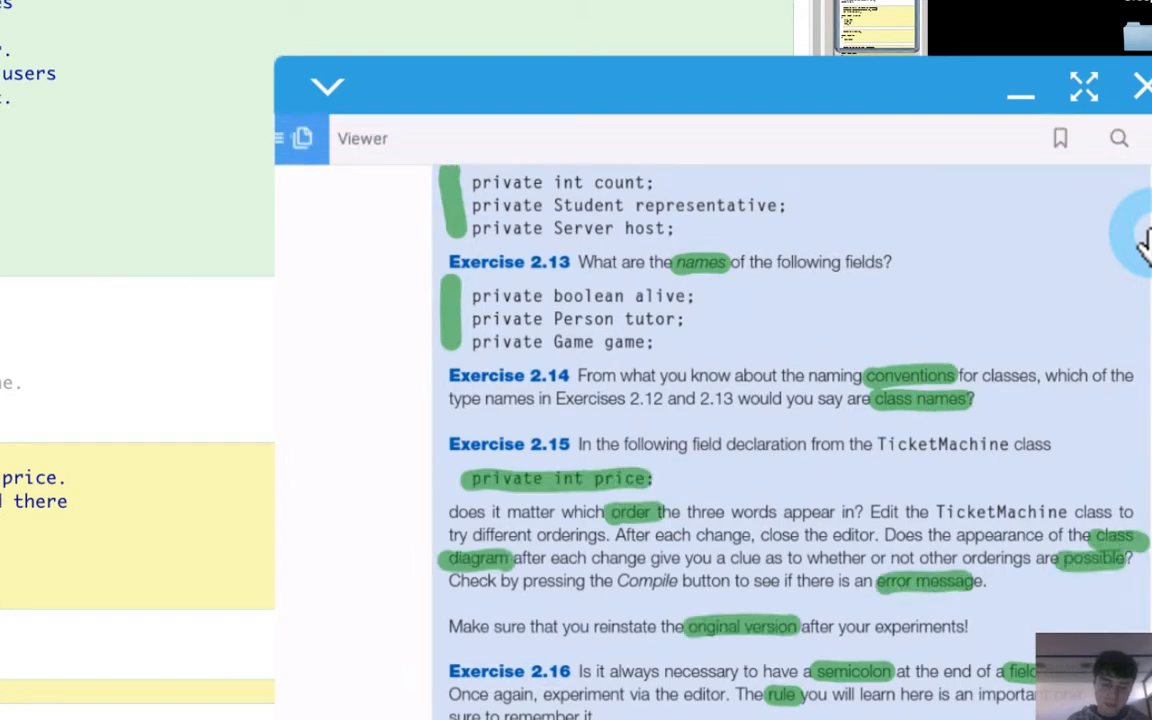
pyautogui.click(302, 138)
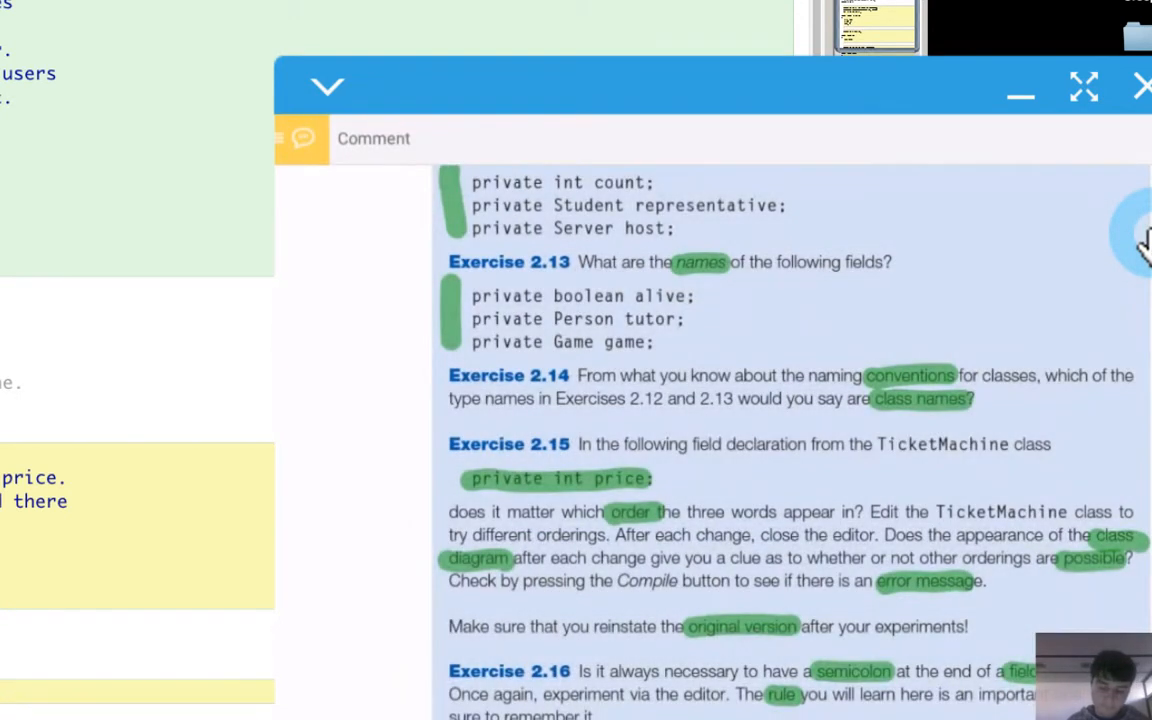
pyautogui.click(301, 138)
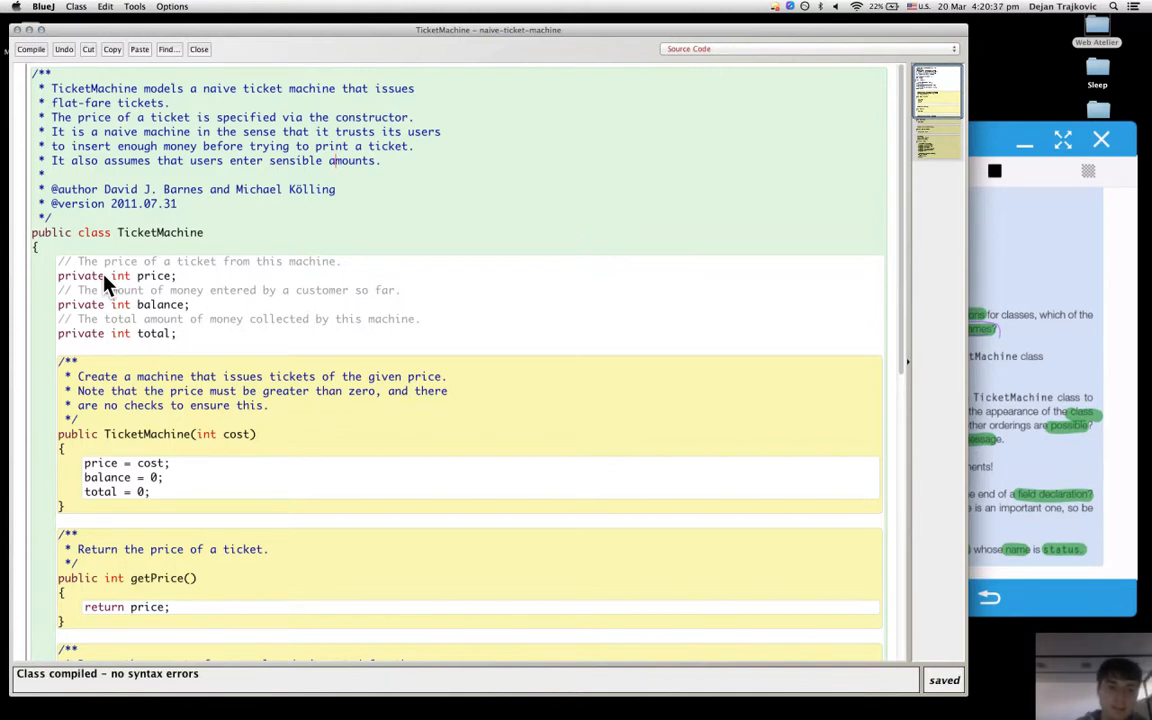
pyautogui.moveTo(115, 283)
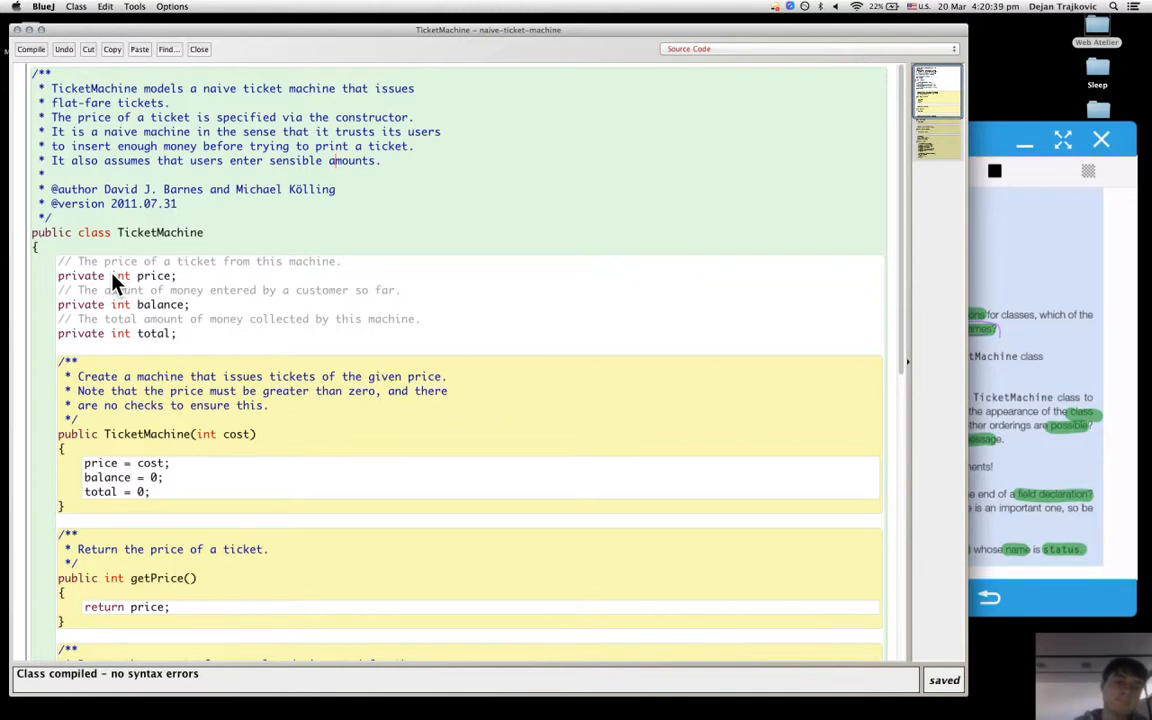
# Step: Move 'private' after 'int' on the price line and compile, getting '<identifier> expected'
pyautogui.doubleClick(120, 275)
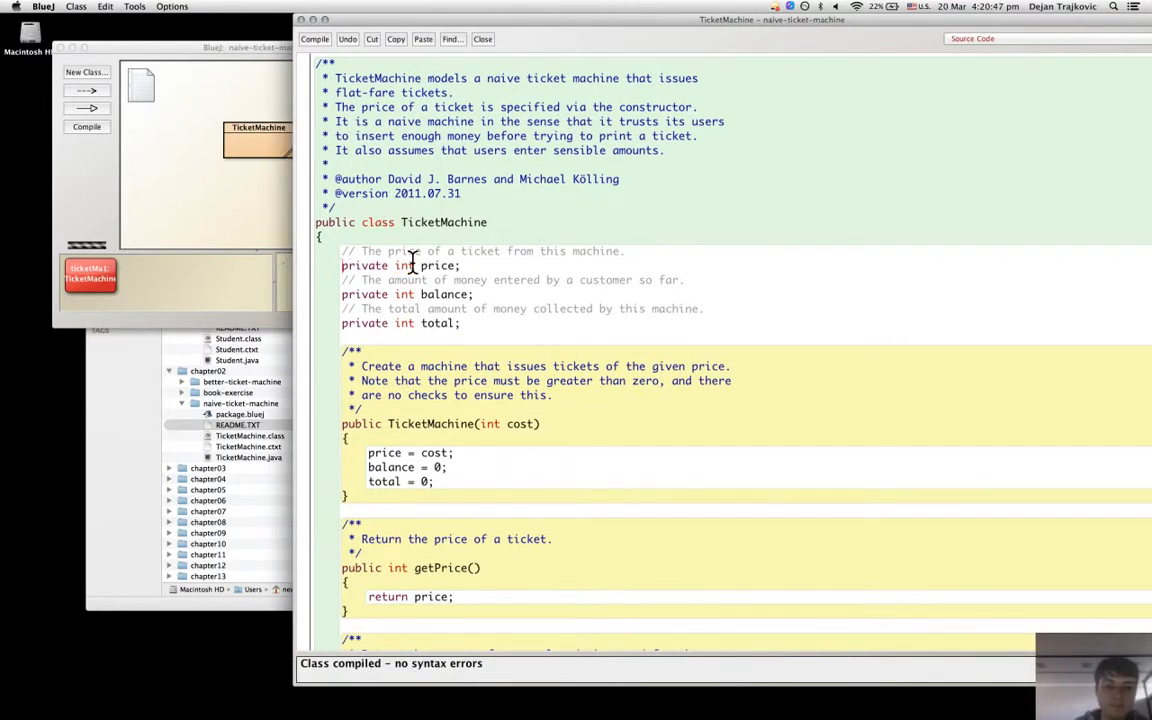
pyautogui.moveTo(367, 270)
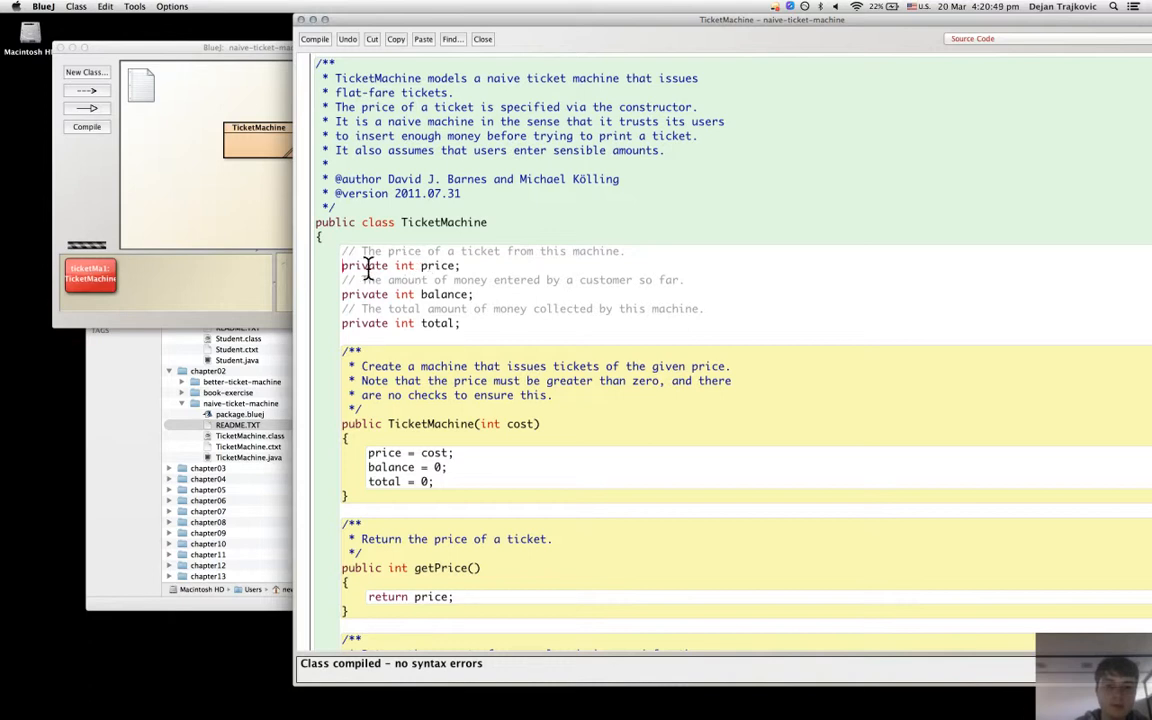
pyautogui.doubleClick(364, 265)
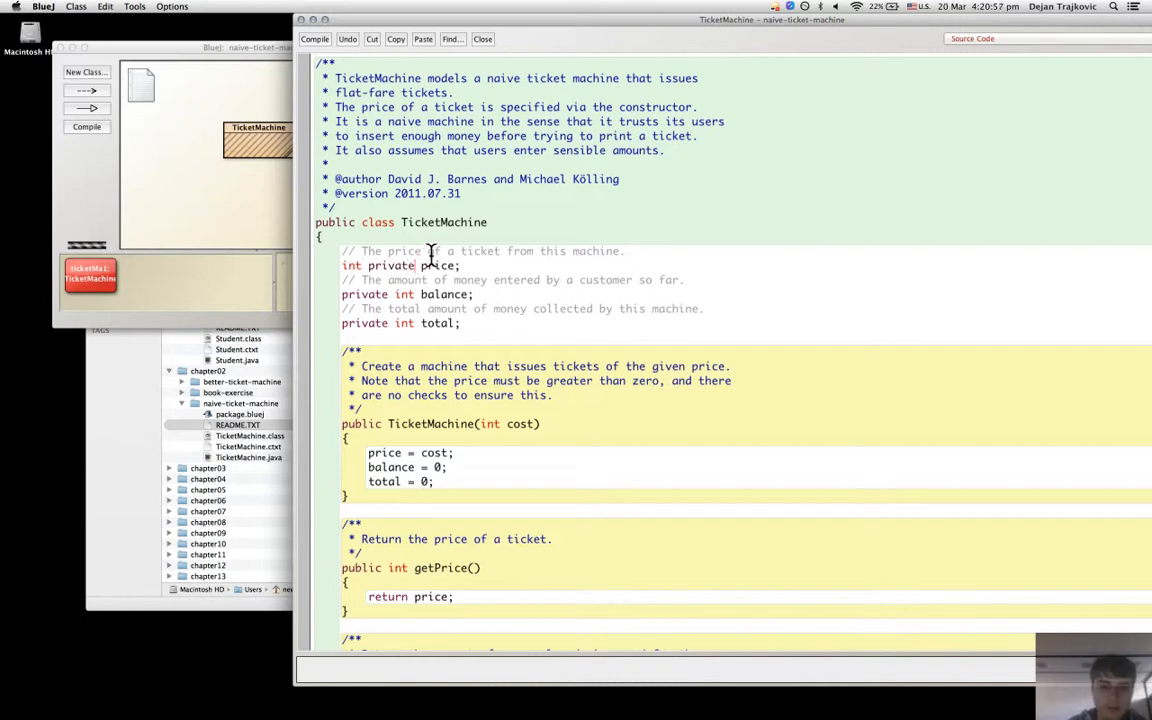
pyautogui.click(315, 38)
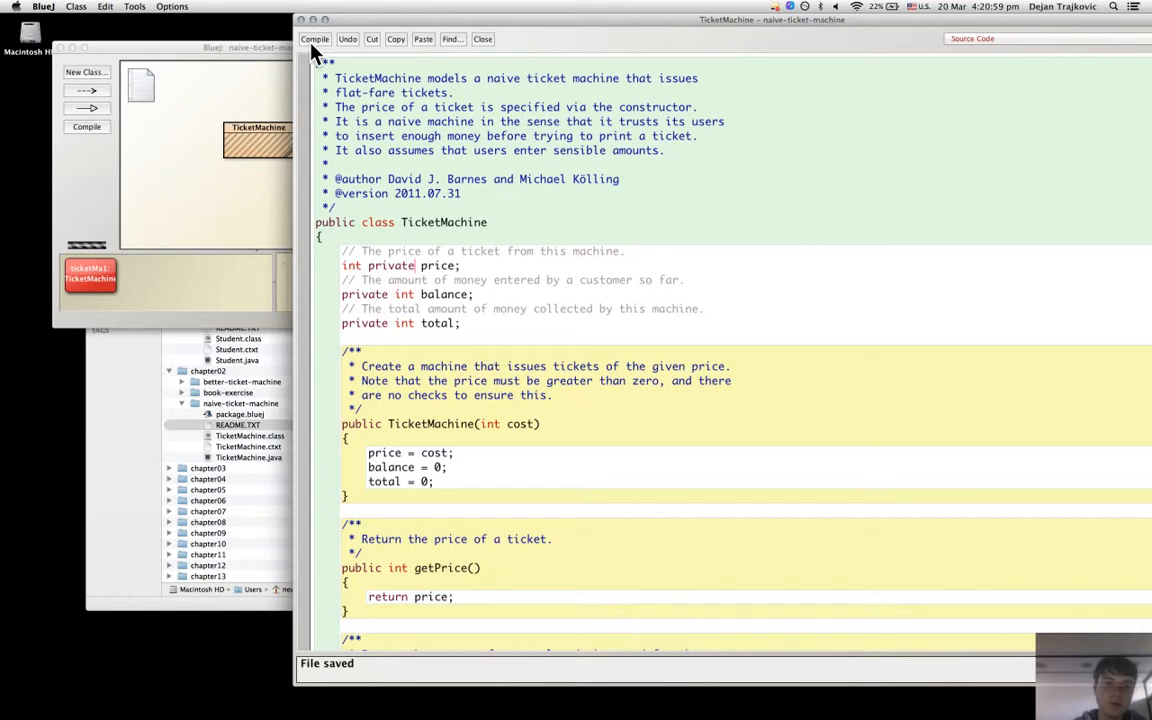
pyautogui.click(315, 39)
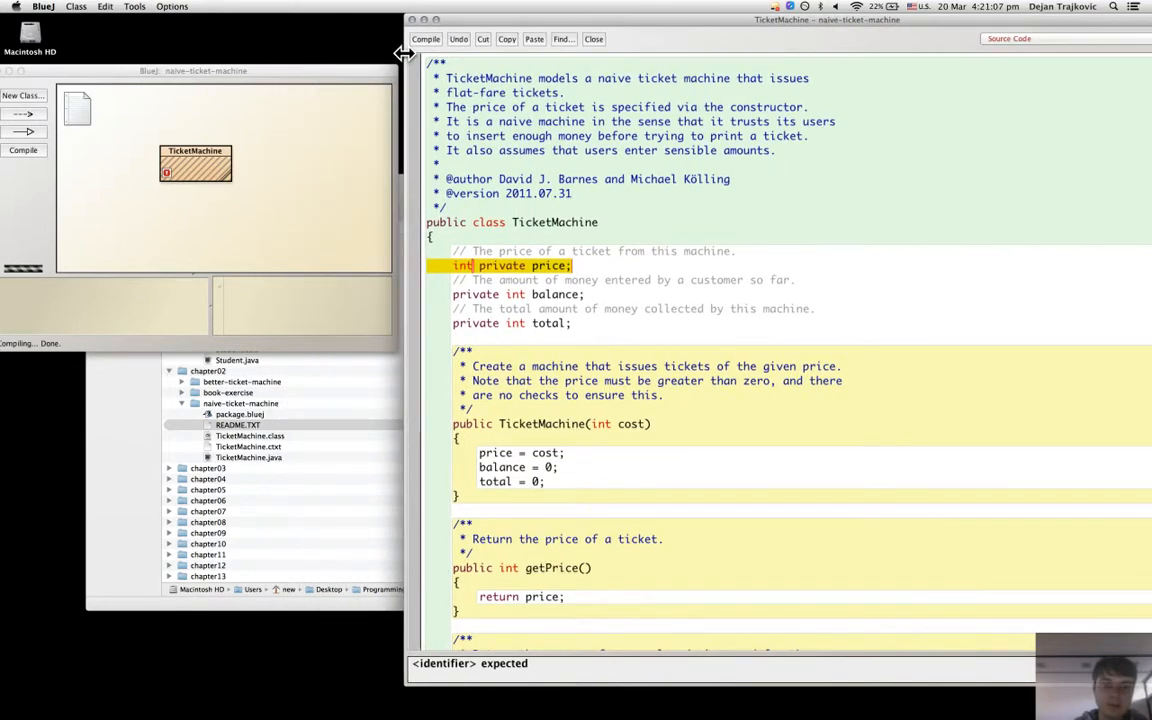
pyautogui.moveTo(190, 163)
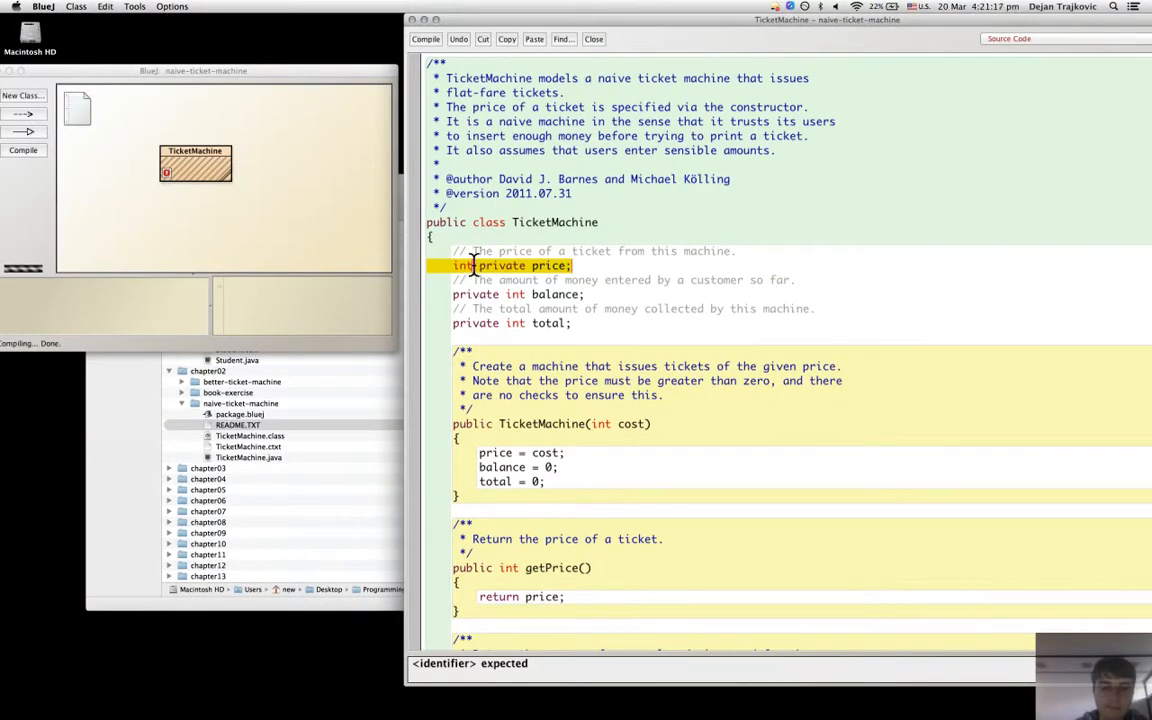
pyautogui.moveTo(530, 234)
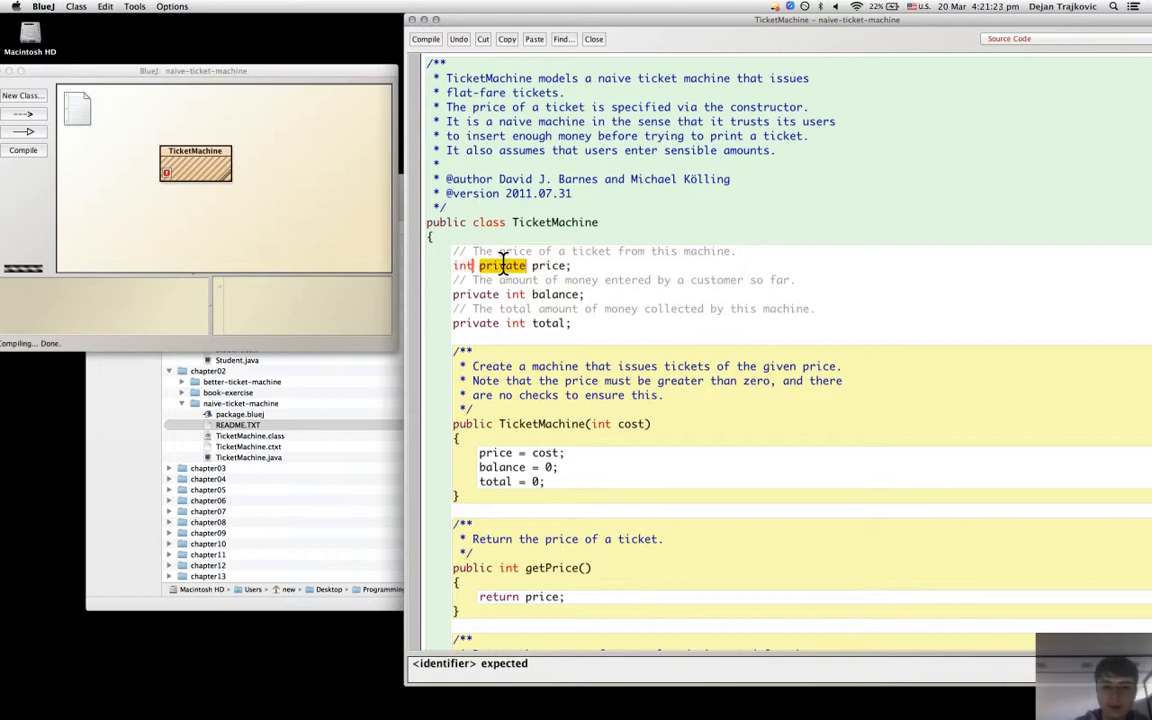
# Step: Move 'private' after 'price' and compile, getting a '; expected' error
pyautogui.press('delete')
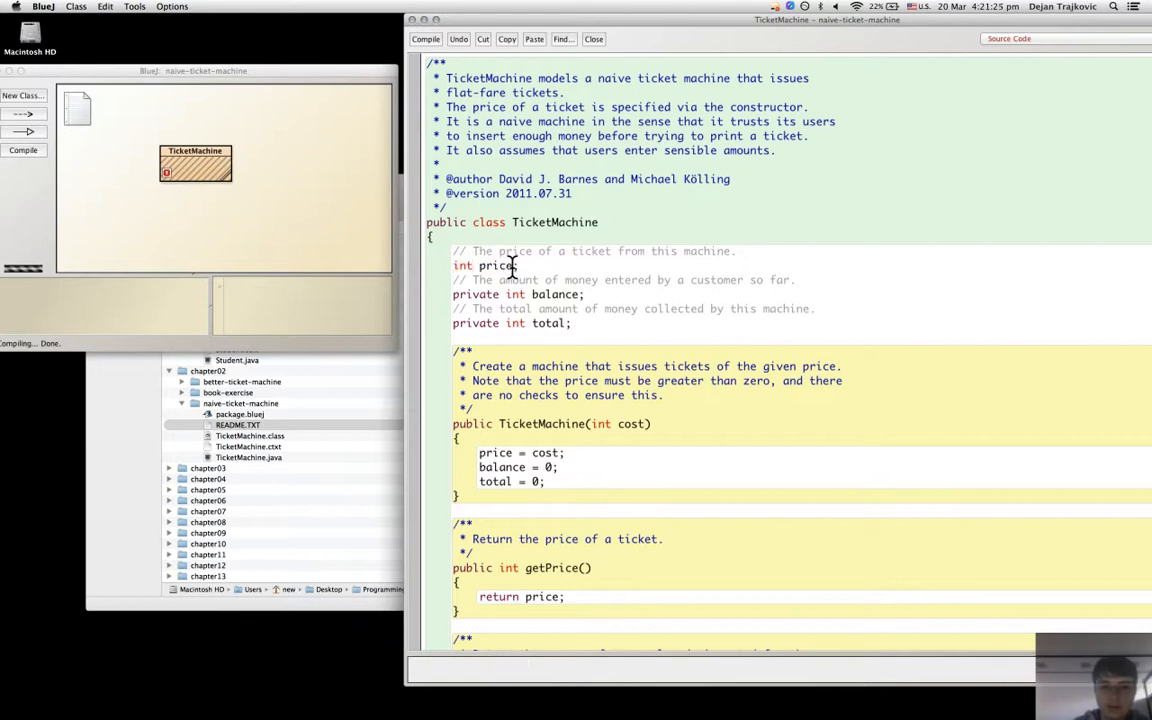
pyautogui.write('private')
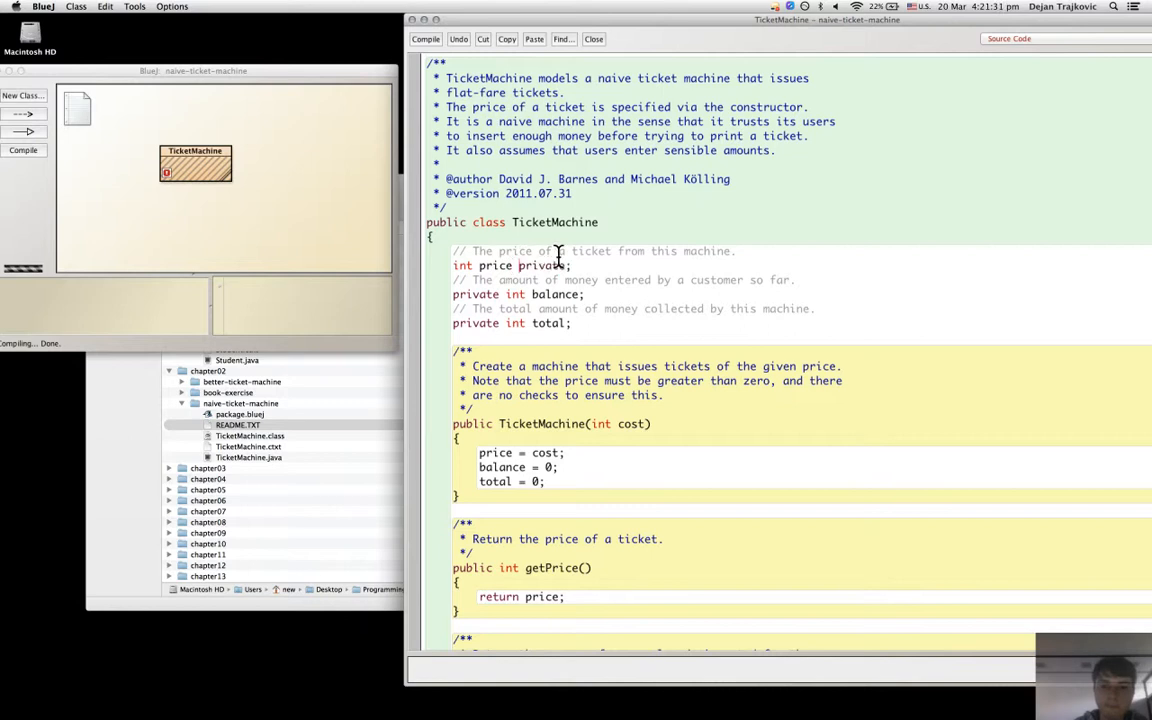
pyautogui.click(424, 39)
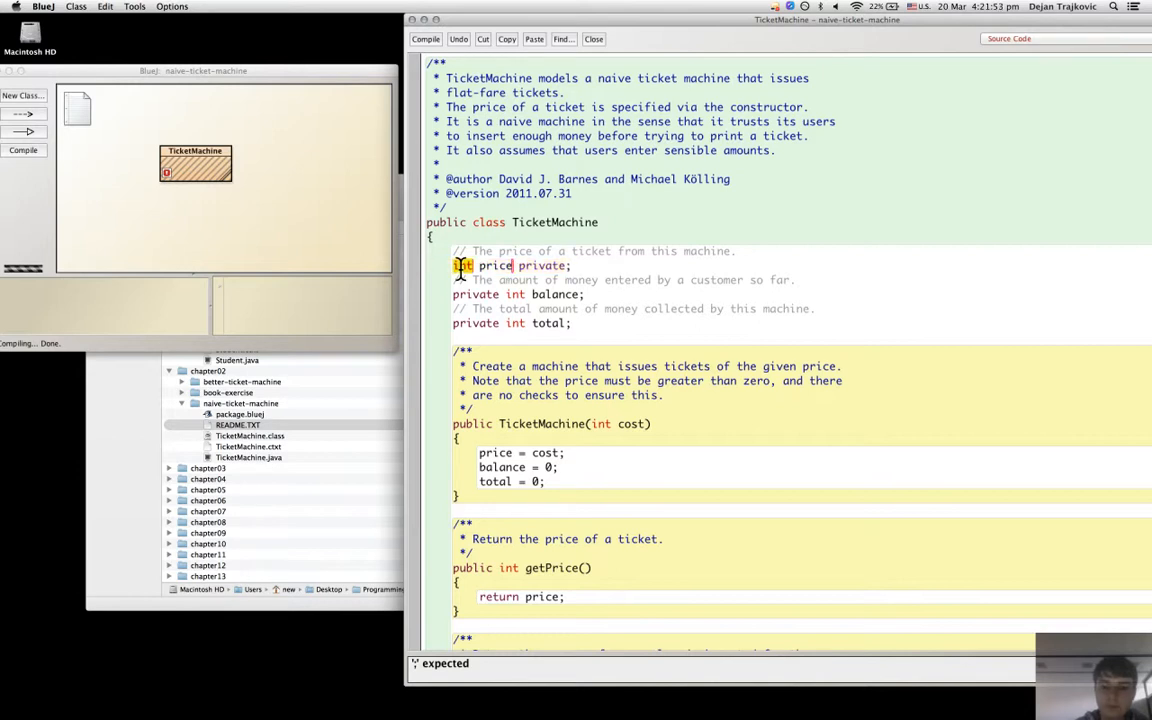
# Step: Try other positions for 'int', compiling each, ending with 'private price int;'
pyautogui.press('backspace')
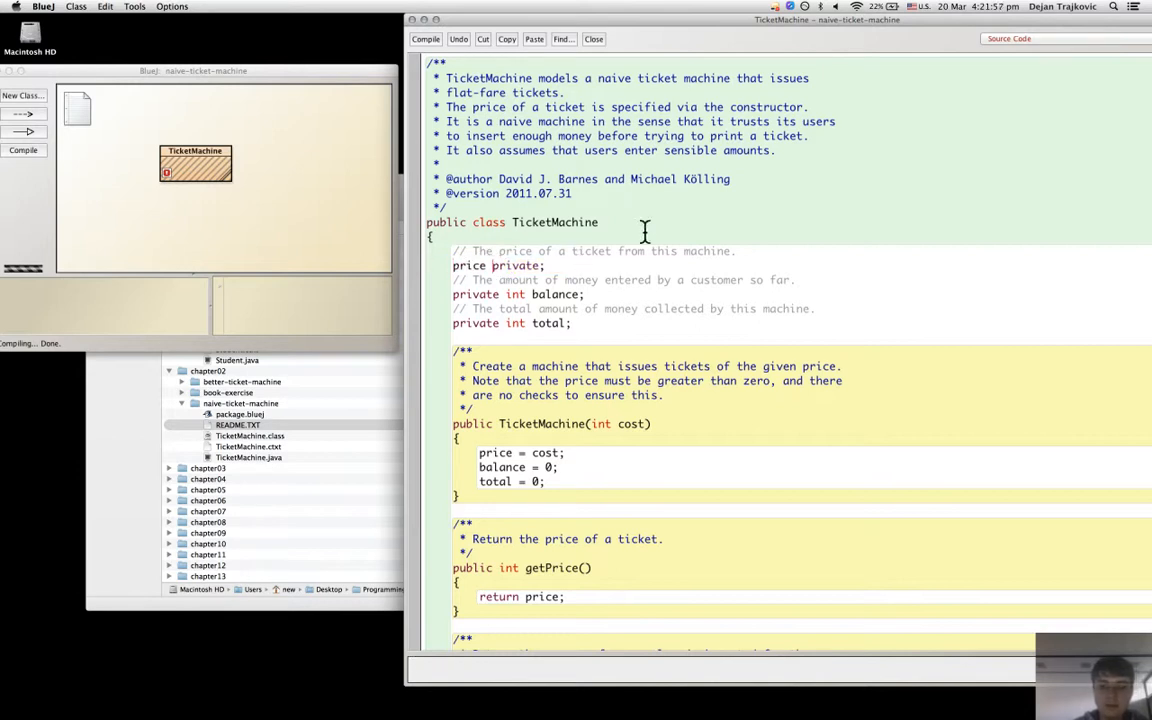
pyautogui.write('int')
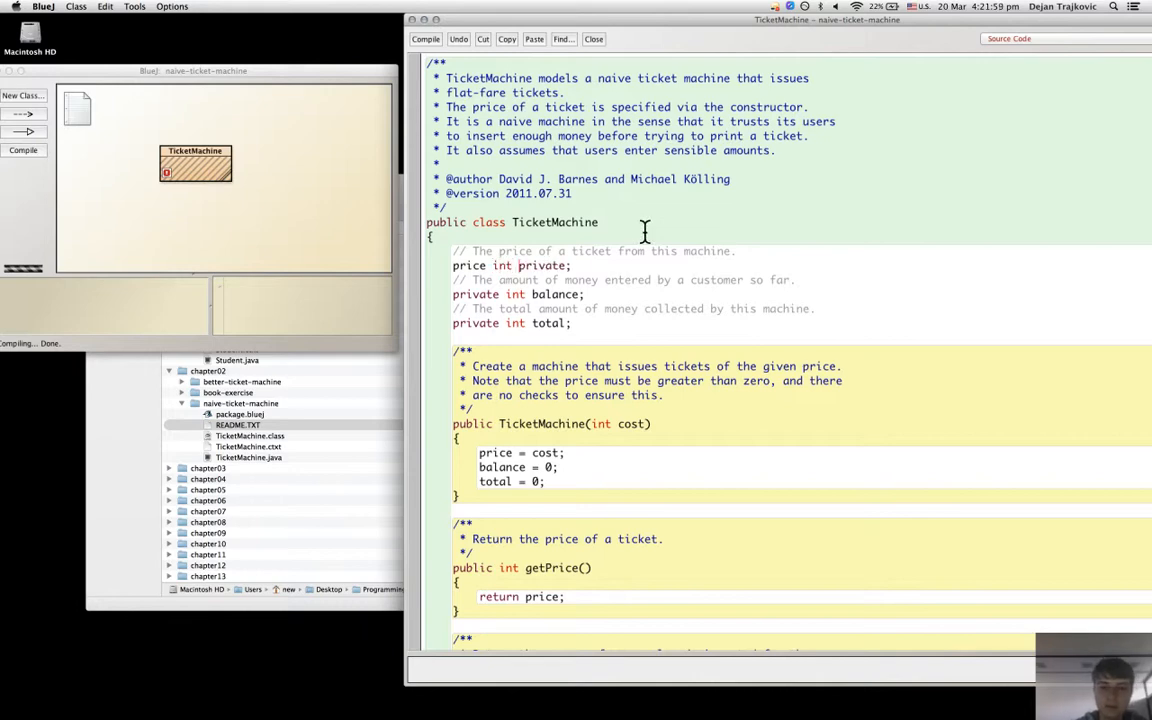
pyautogui.click(425, 39)
pyautogui.write(' int')
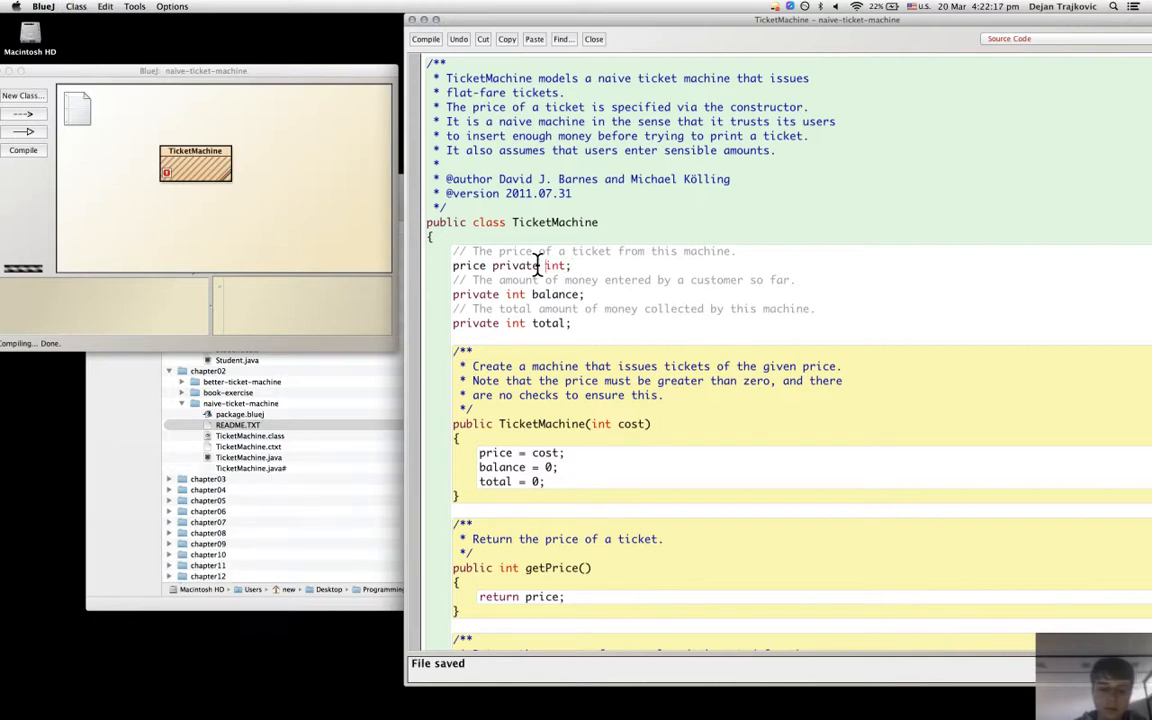
pyautogui.click(425, 38)
pyautogui.write('price ')
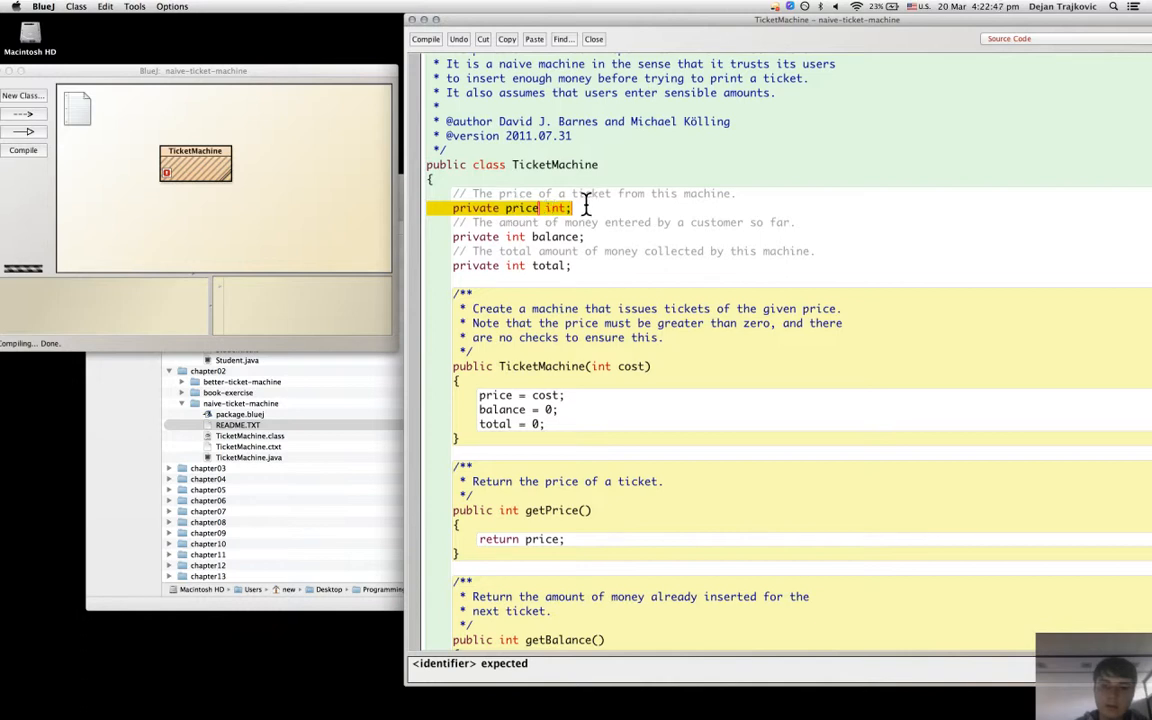
pyautogui.moveTo(547, 193)
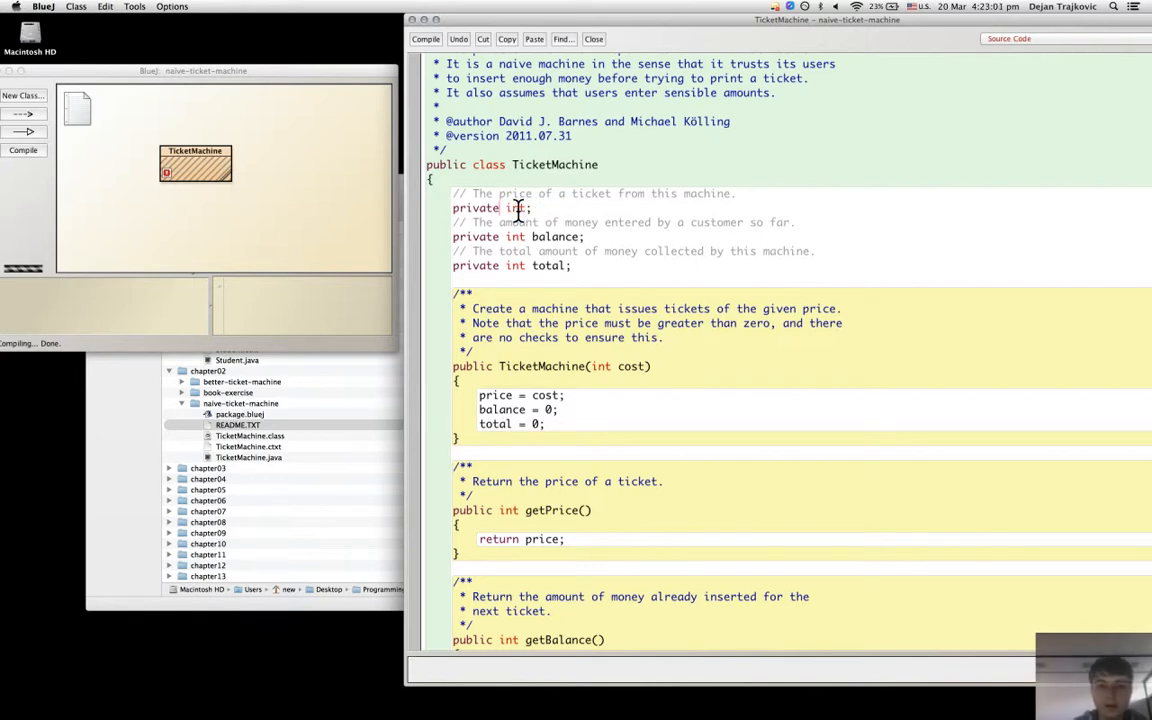
# Step: Delete the price field words, leaving only a semicolon on that line
pyautogui.write('price')
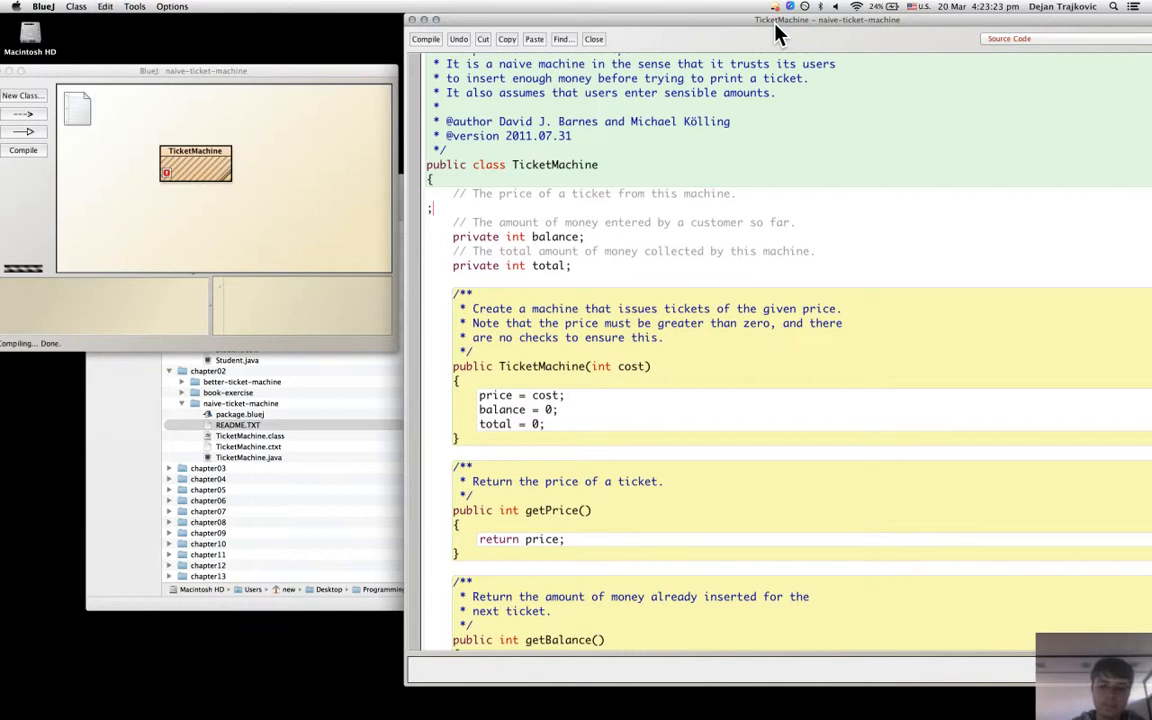
# Step: Remove the remaining semicolon and compile the TicketMachine class
pyautogui.click(459, 39)
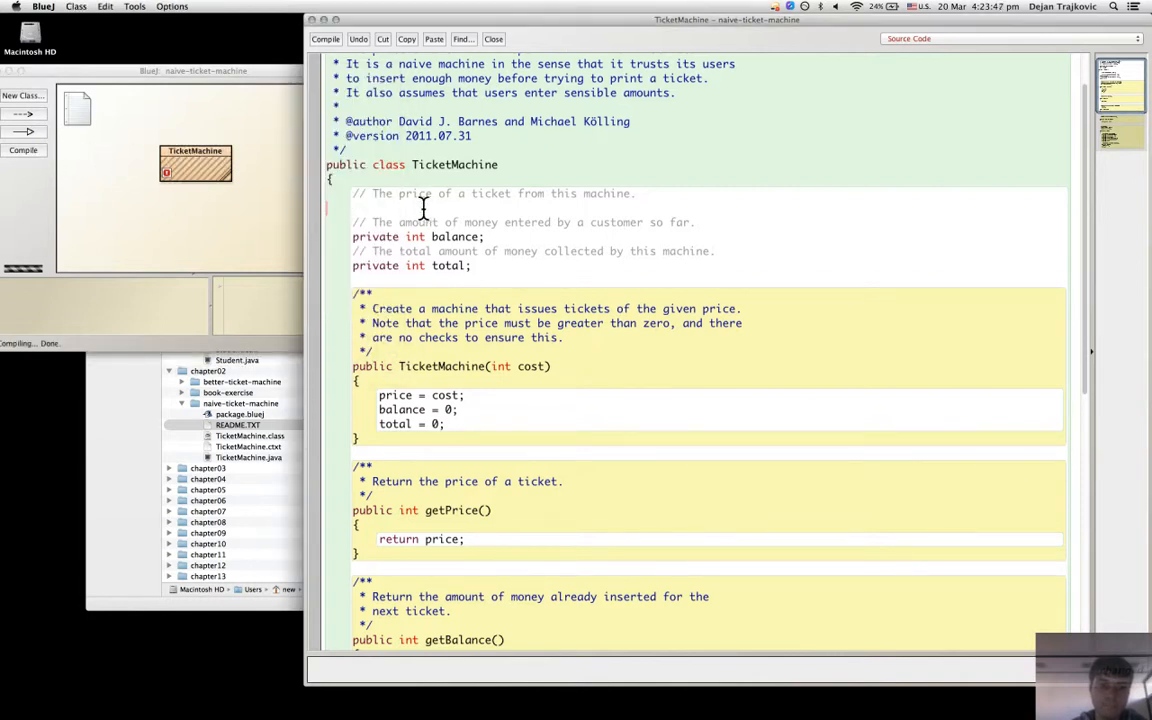
pyautogui.moveTo(95, 165)
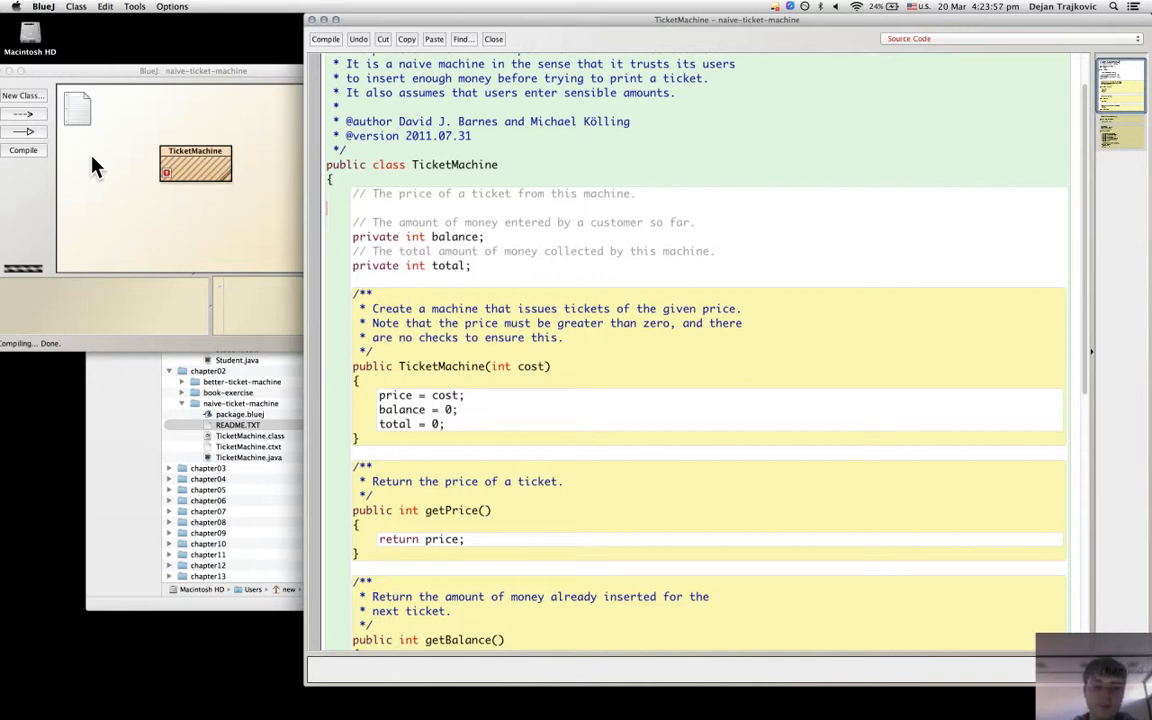
pyautogui.click(325, 39)
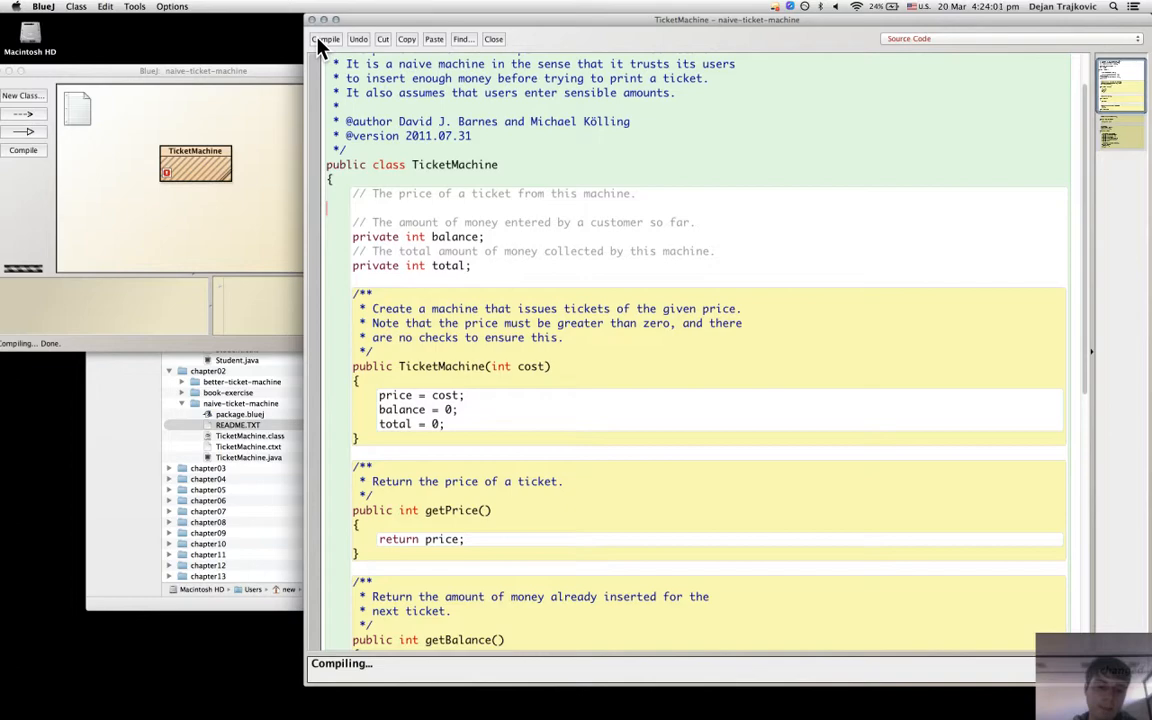
pyautogui.moveTo(374, 670)
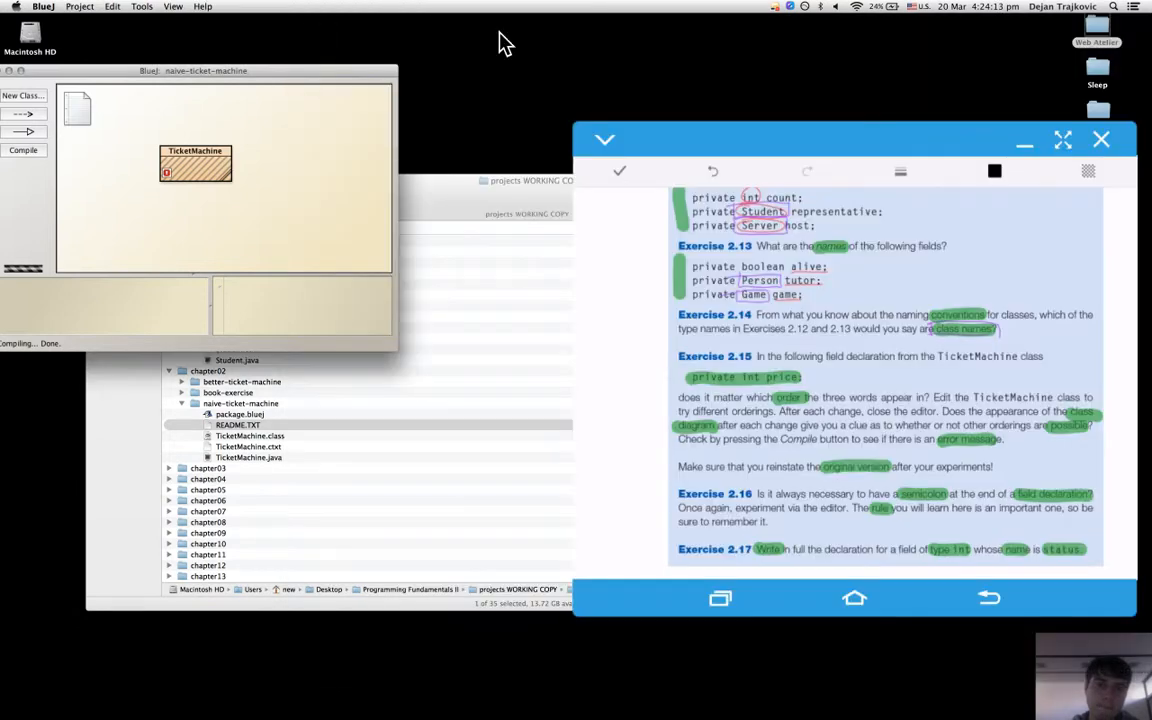
# Step: Reopen naive-ticket-machine from package.bluej in Finder and open the TicketMachine source
pyautogui.moveTo(193, 70); pyautogui.dragTo(310, 93)
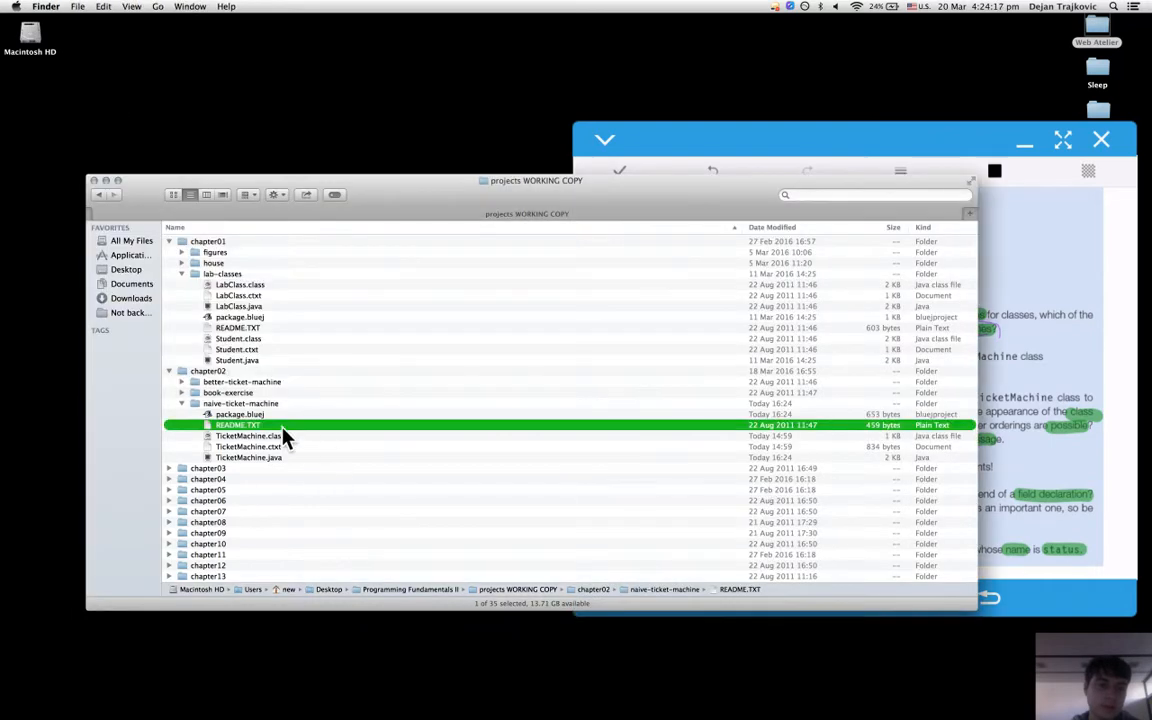
pyautogui.click(240, 414)
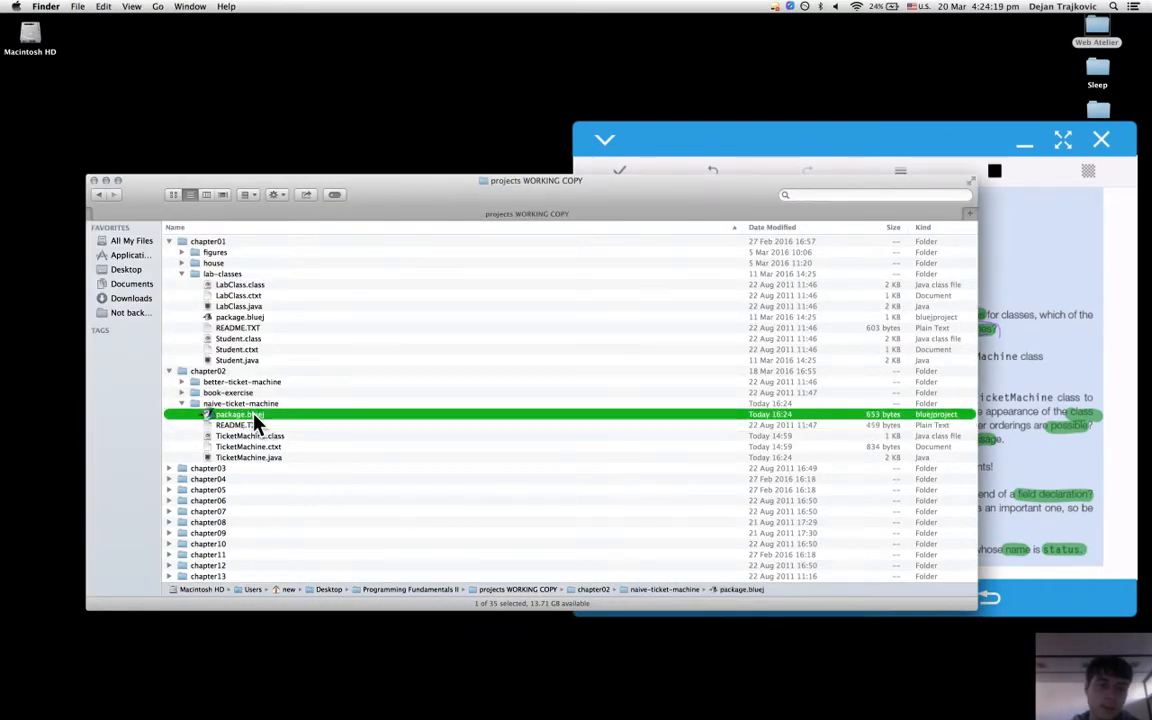
pyautogui.doubleClick(240, 414)
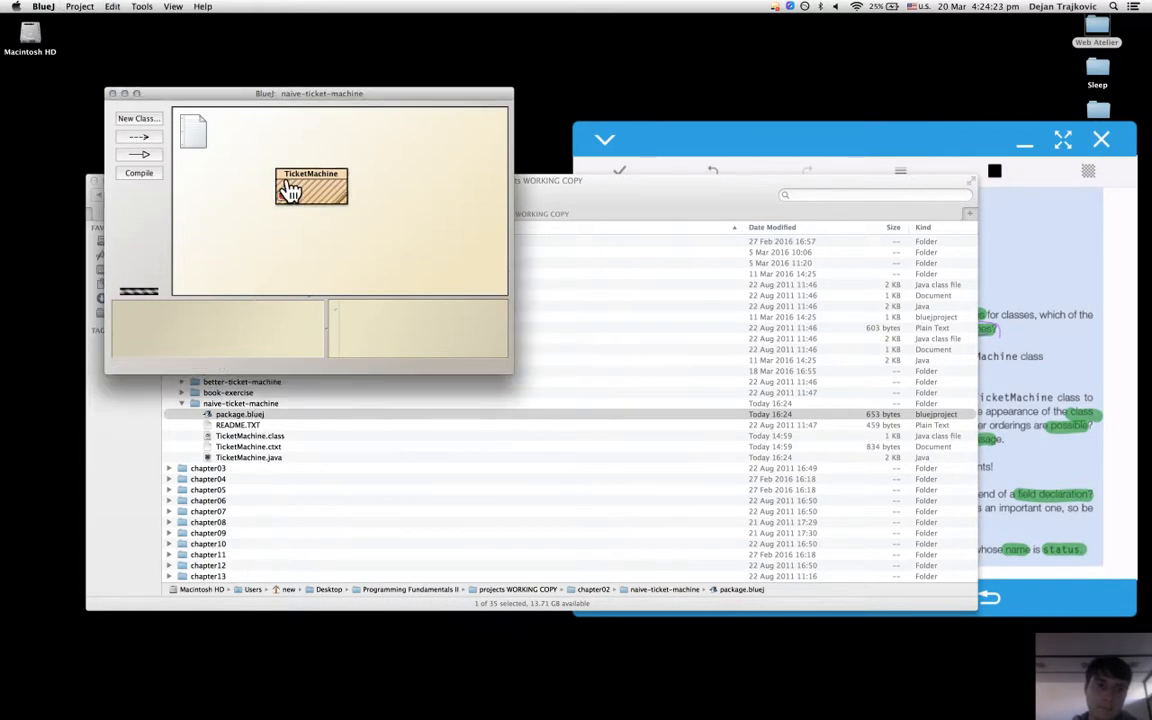
pyautogui.doubleClick(311, 188)
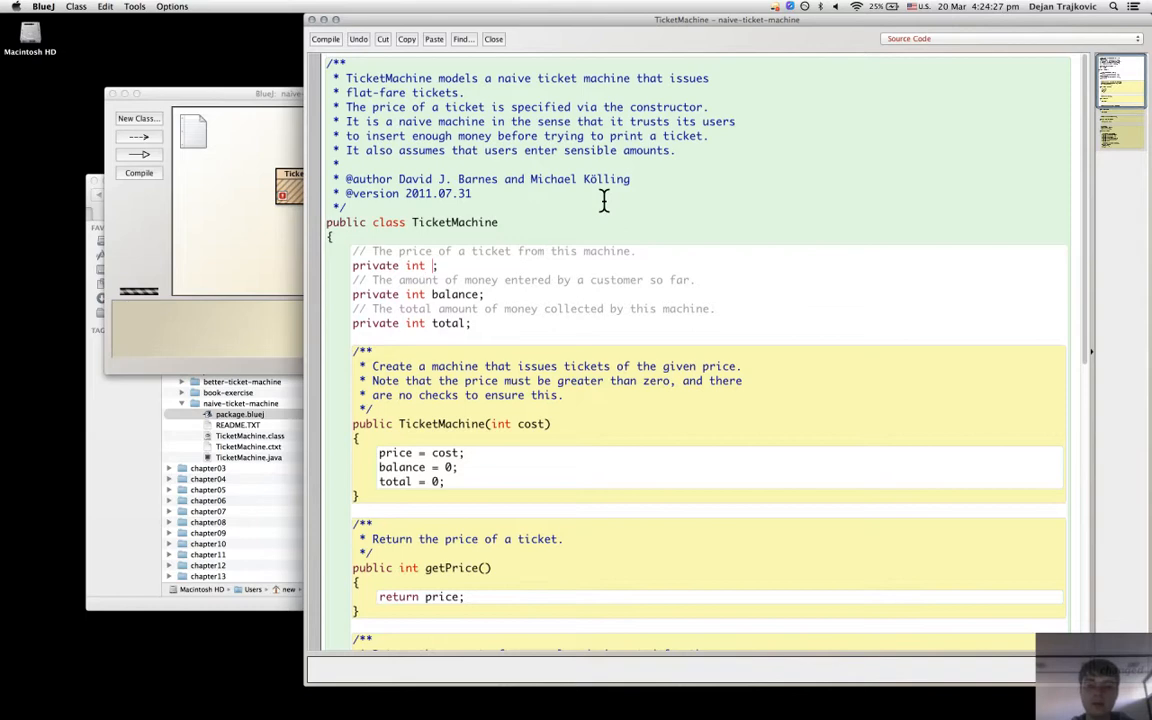
# Step: Type 'price' to restore 'private int price;' and add a blank line below total
pyautogui.write('price')
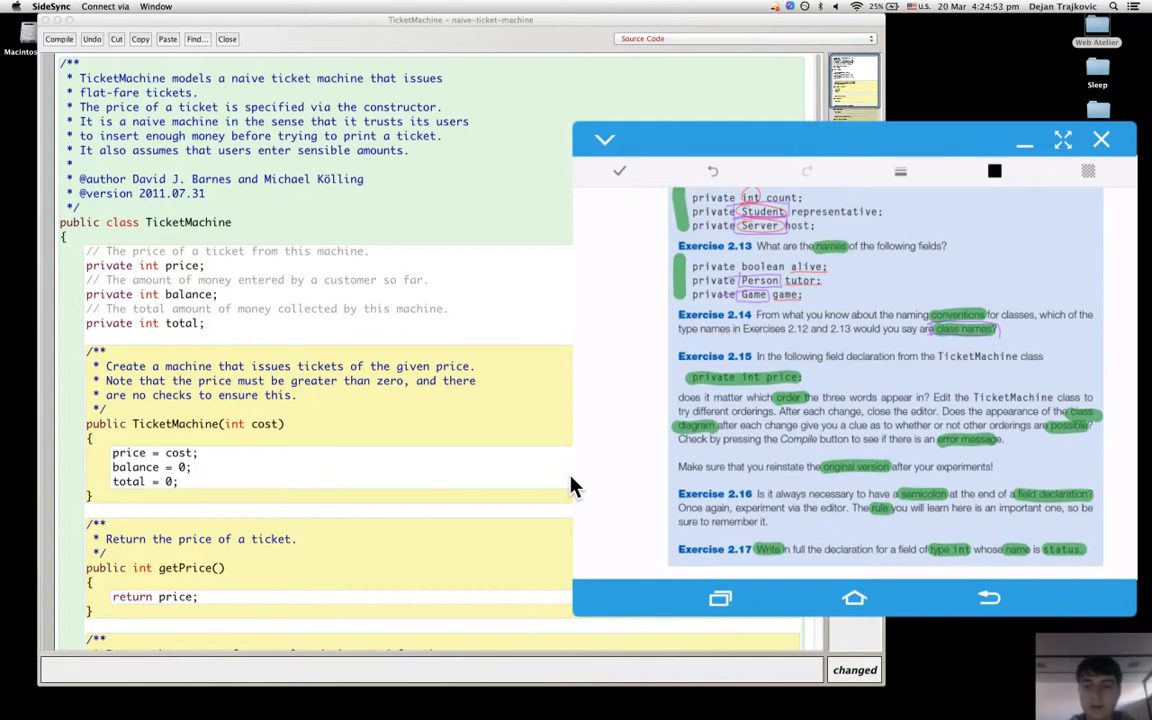
pyautogui.moveTo(463, 397)
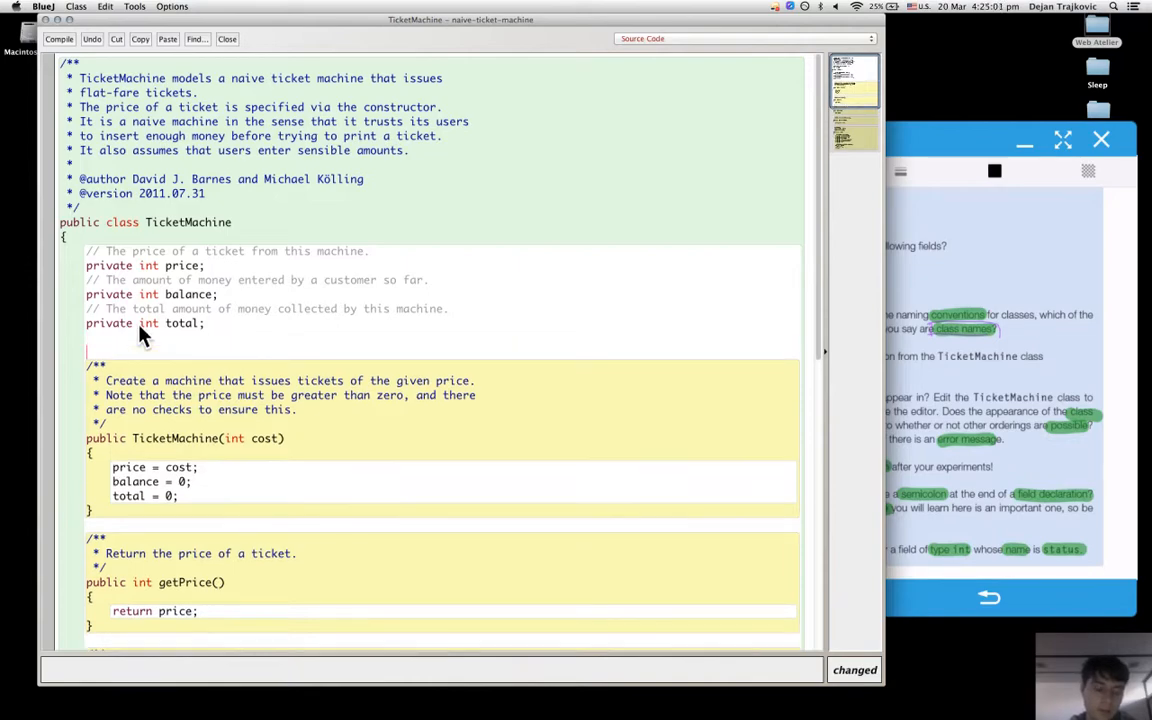
# Step: Type the declaration 'private int status;' on the line below the total field
pyautogui.write('privat')
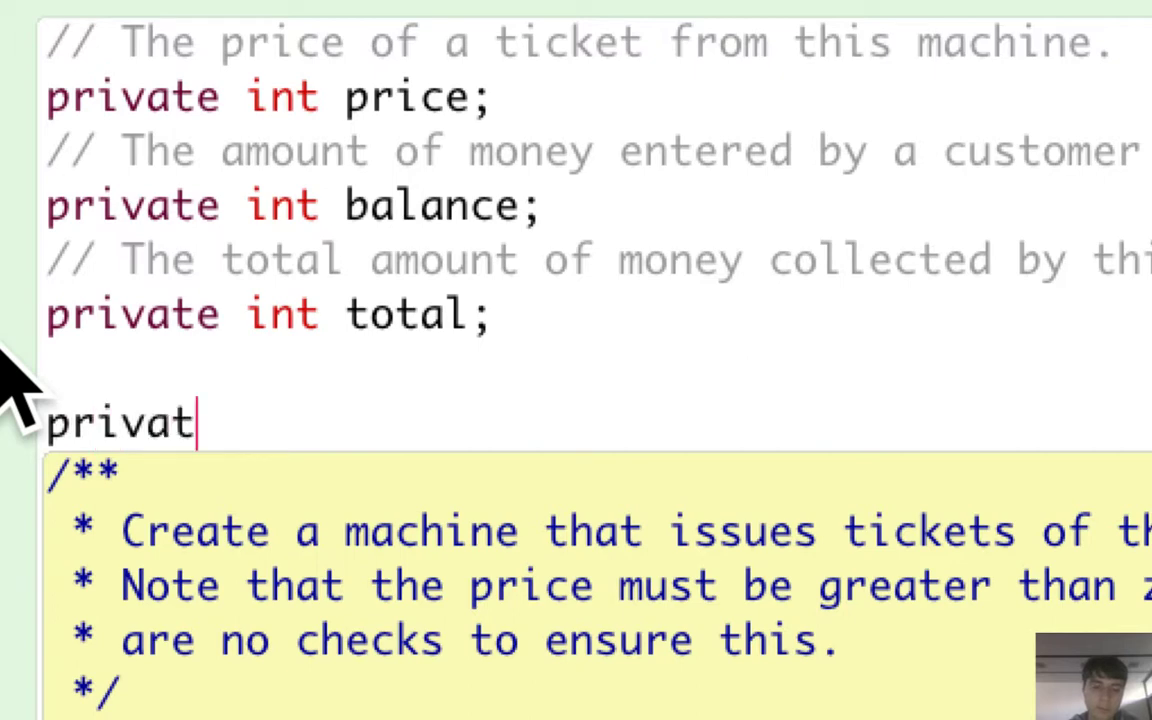
pyautogui.write('e')
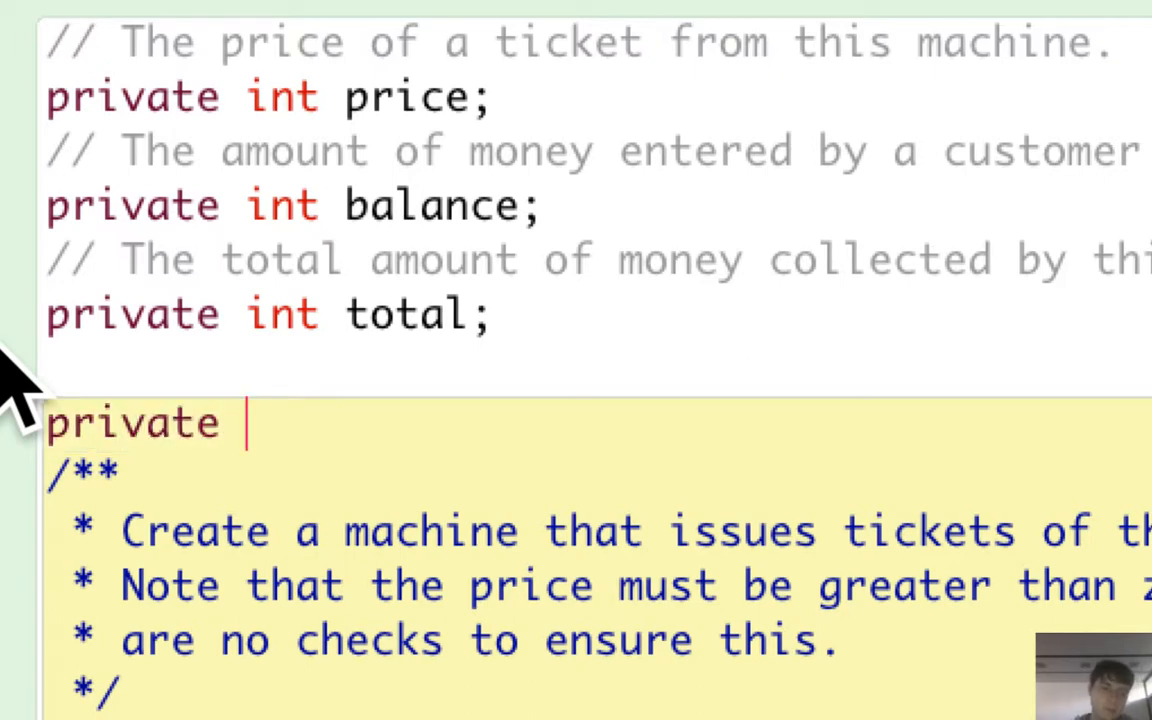
pyautogui.write('in')
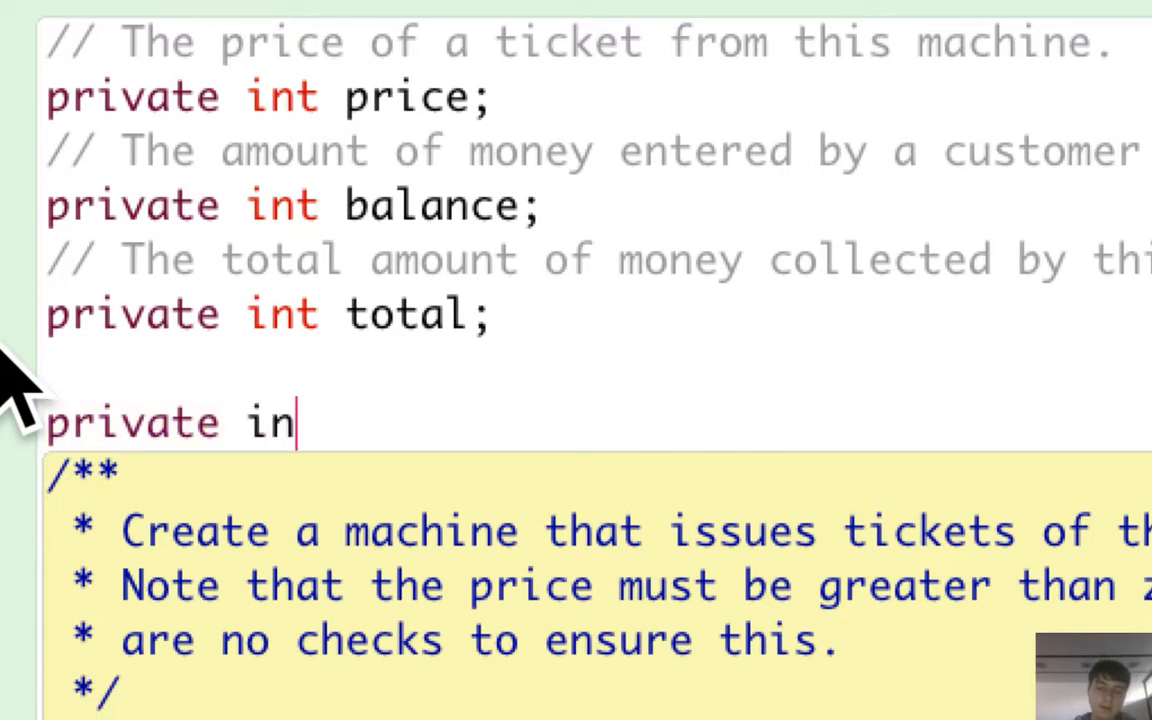
pyautogui.write('t')
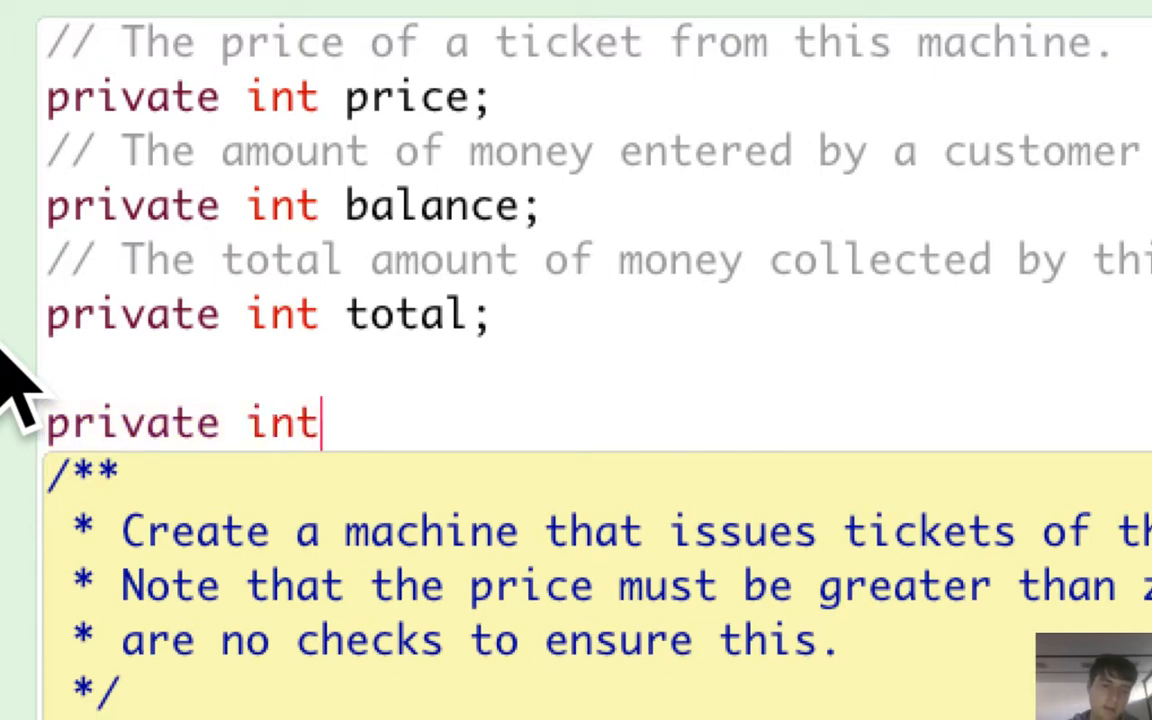
pyautogui.write('s')
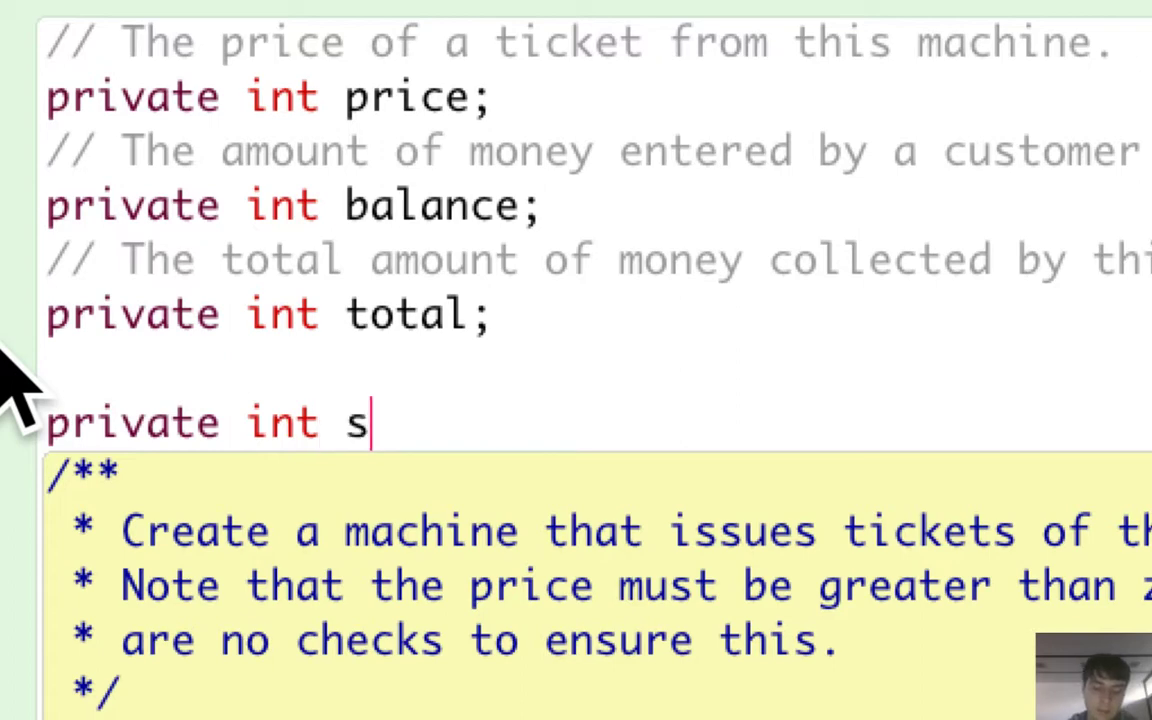
pyautogui.write('tatus')
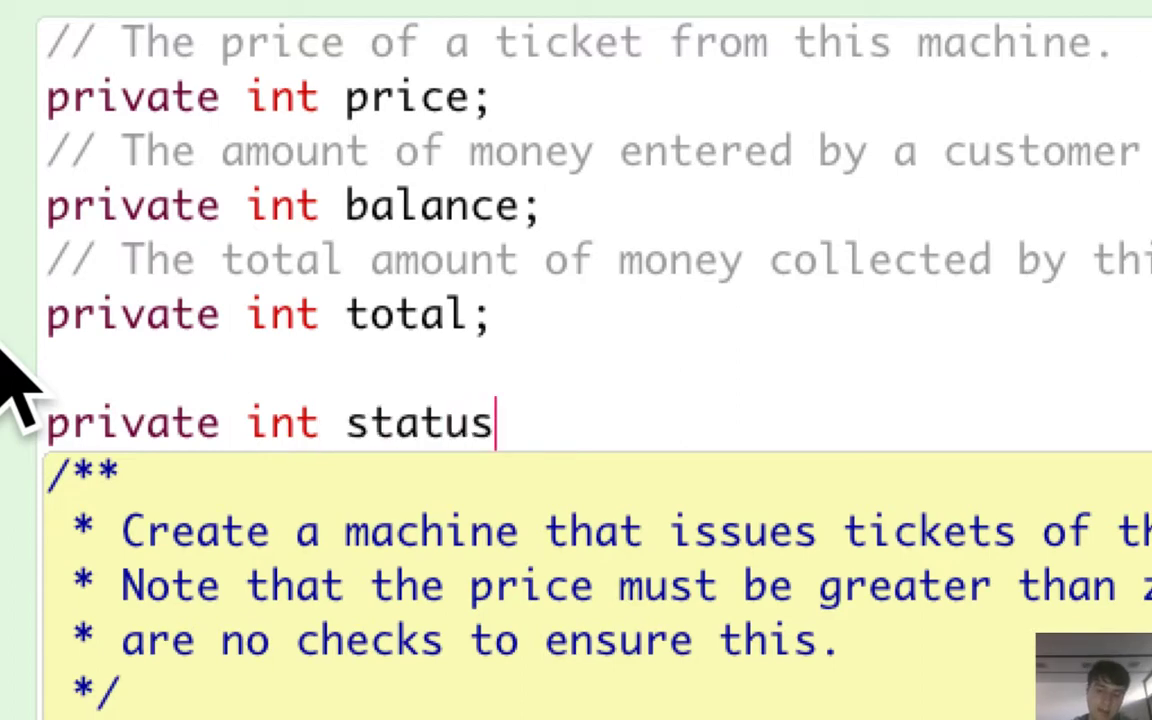
pyautogui.write(';')
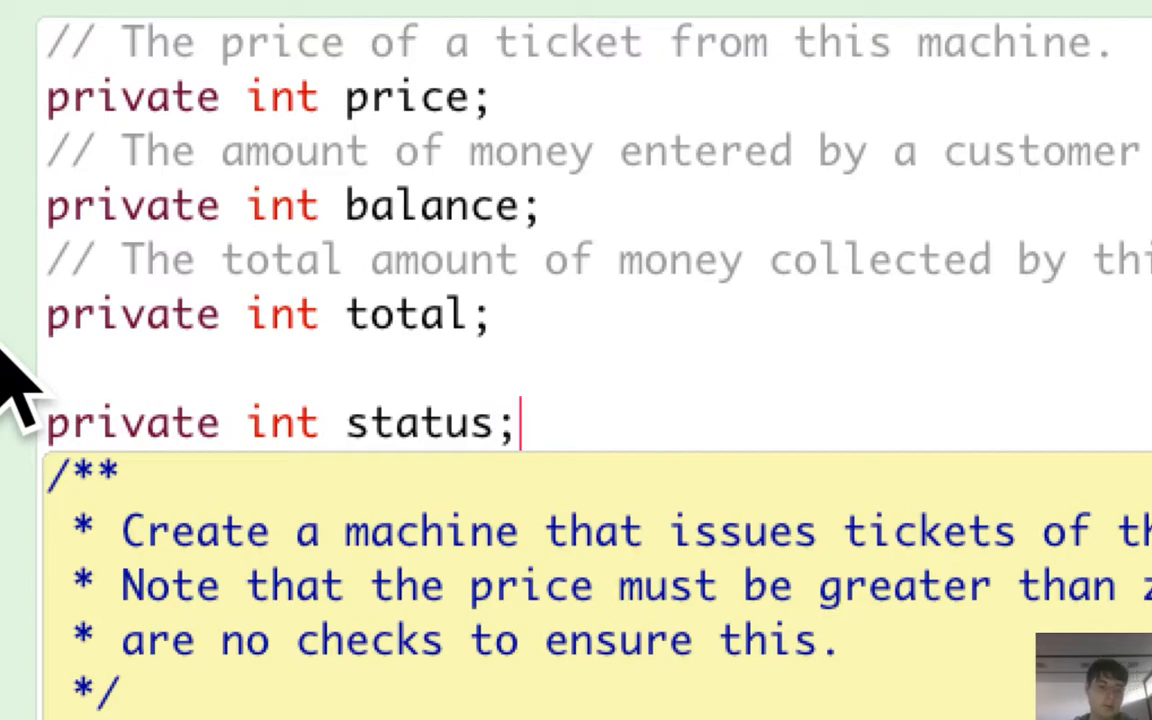